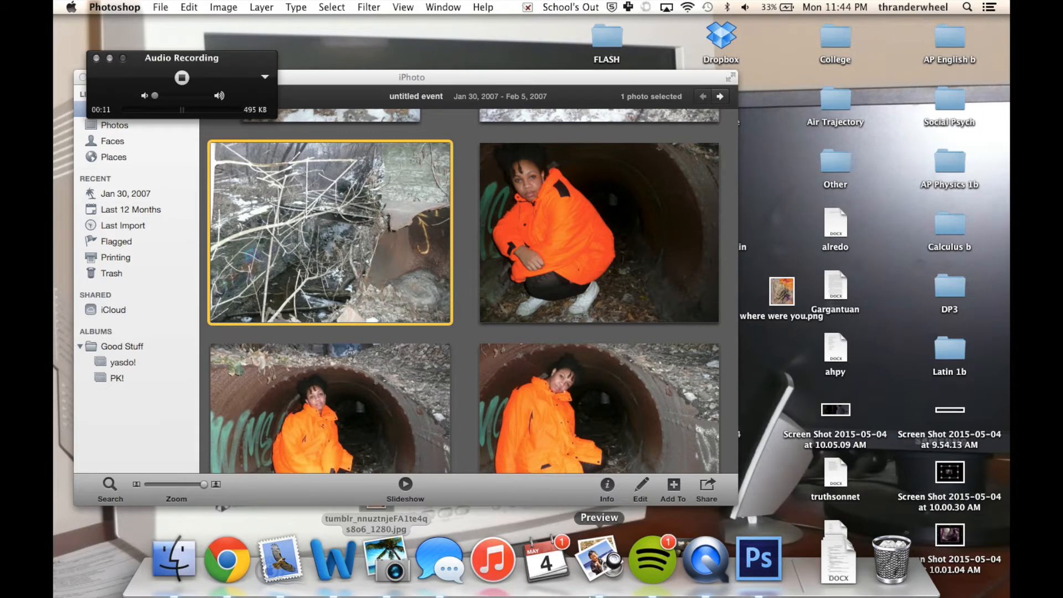
mouse_move(760, 563)
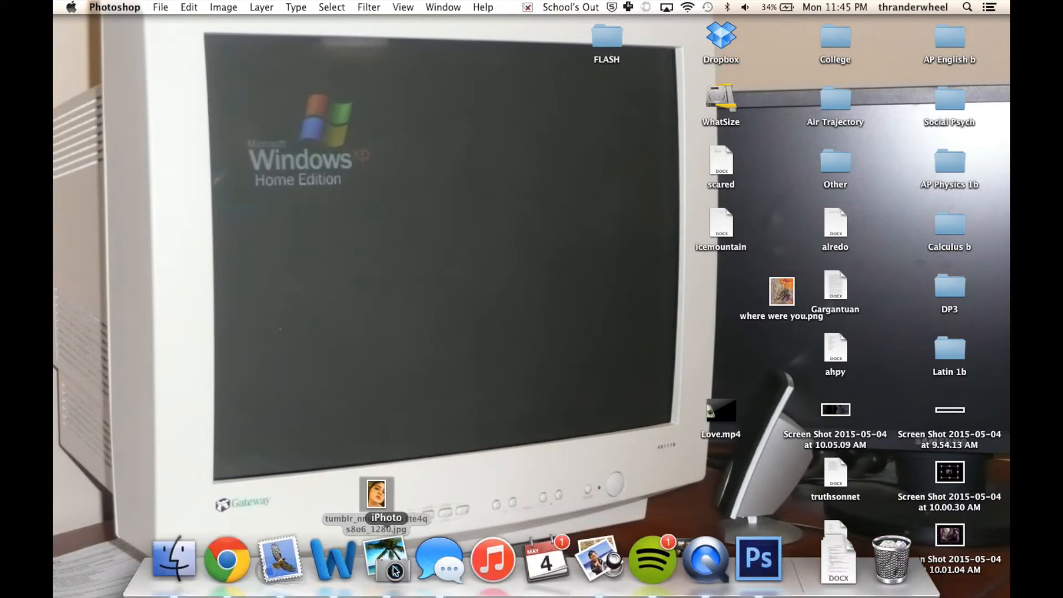
mouse_move(706, 566)
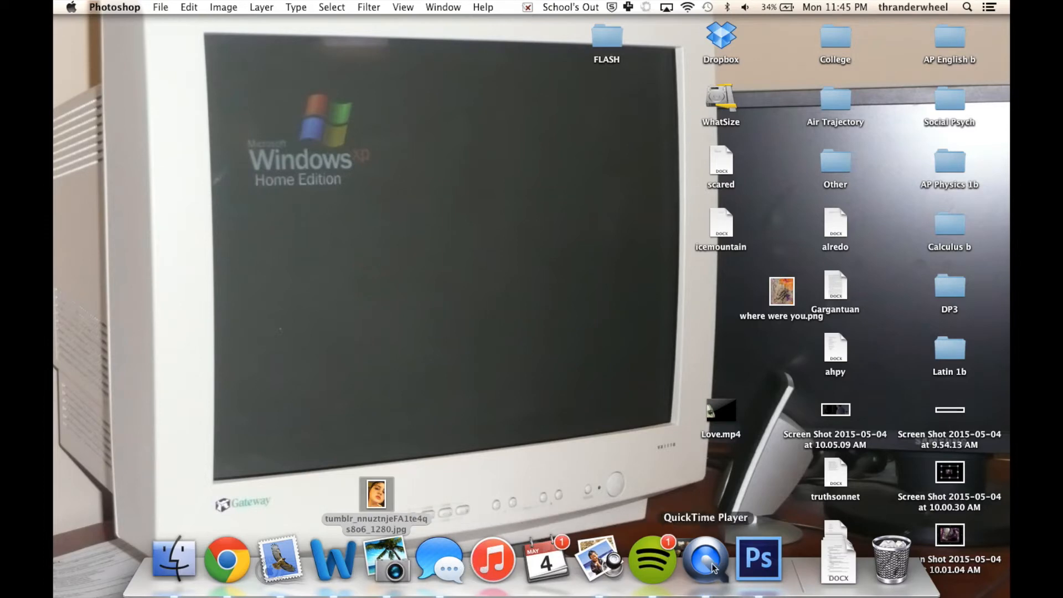
Return to Photoshop and view the Mac's system information from the Apple menu
click(761, 560)
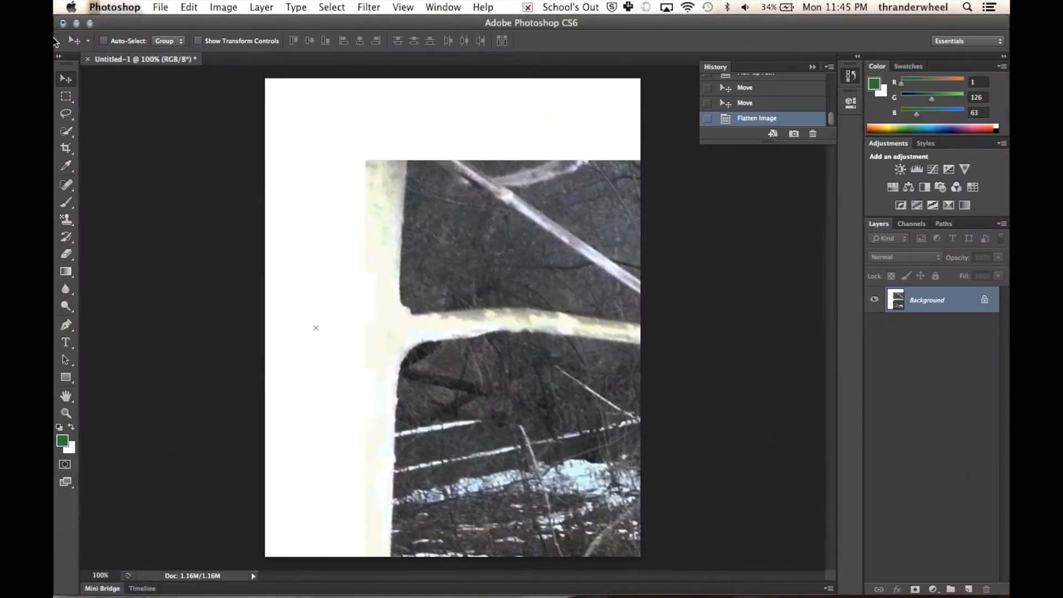
click(73, 7)
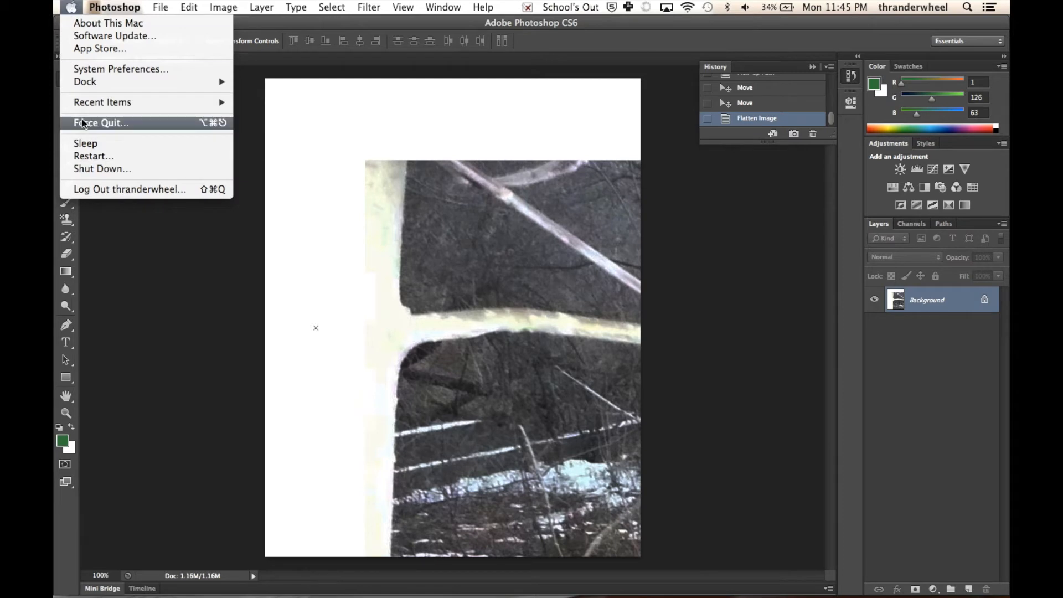
mouse_move(123, 39)
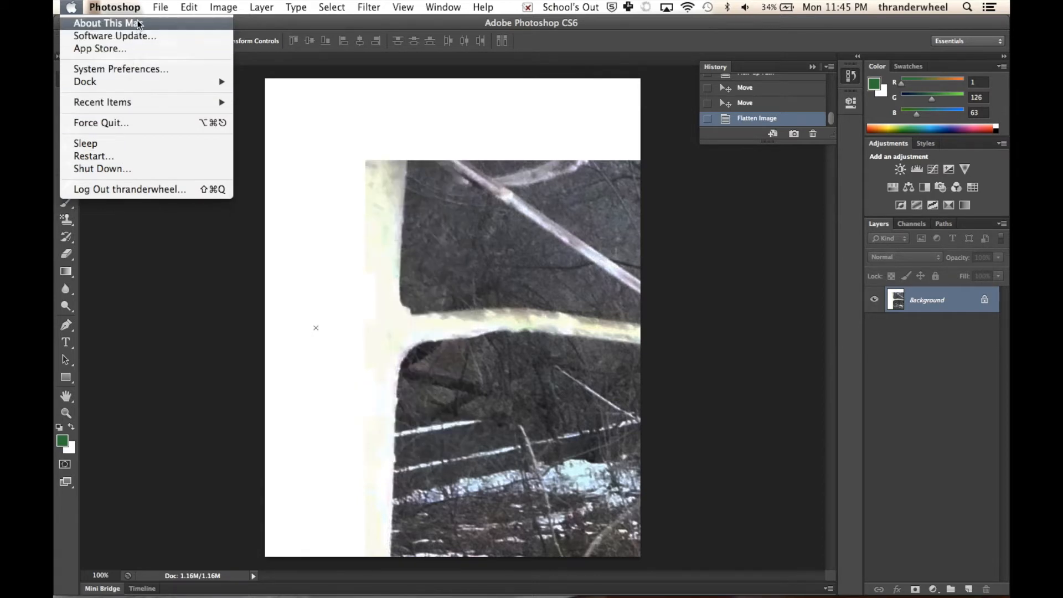
click(113, 24)
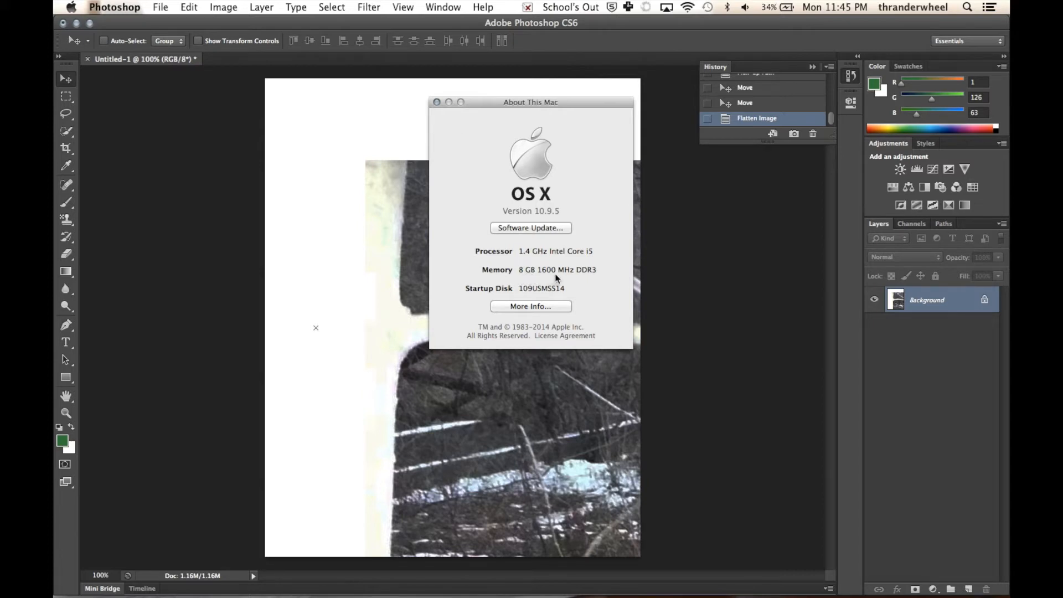
mouse_move(526, 263)
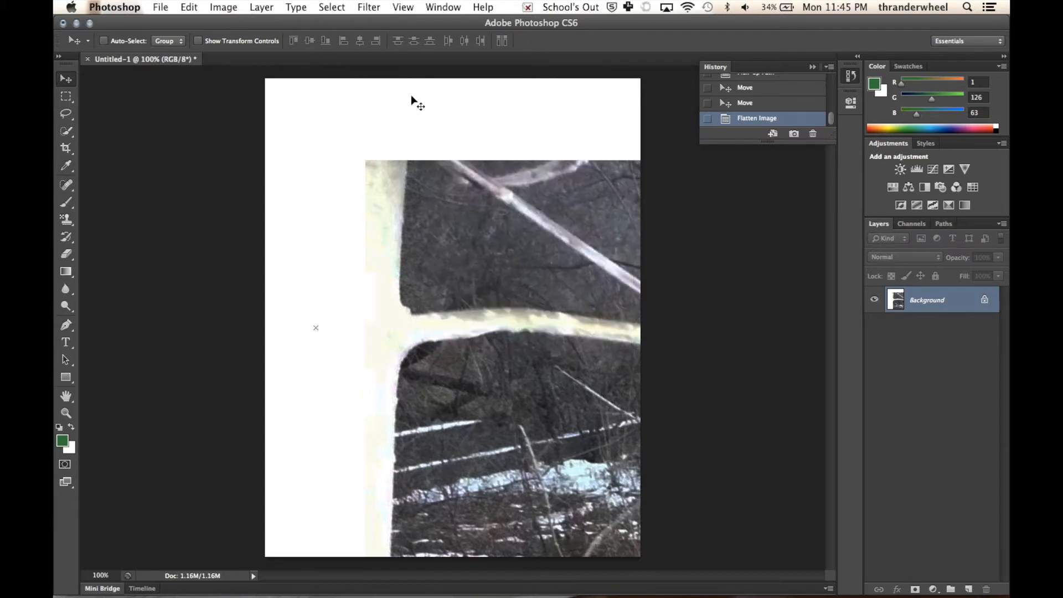
mouse_move(91, 21)
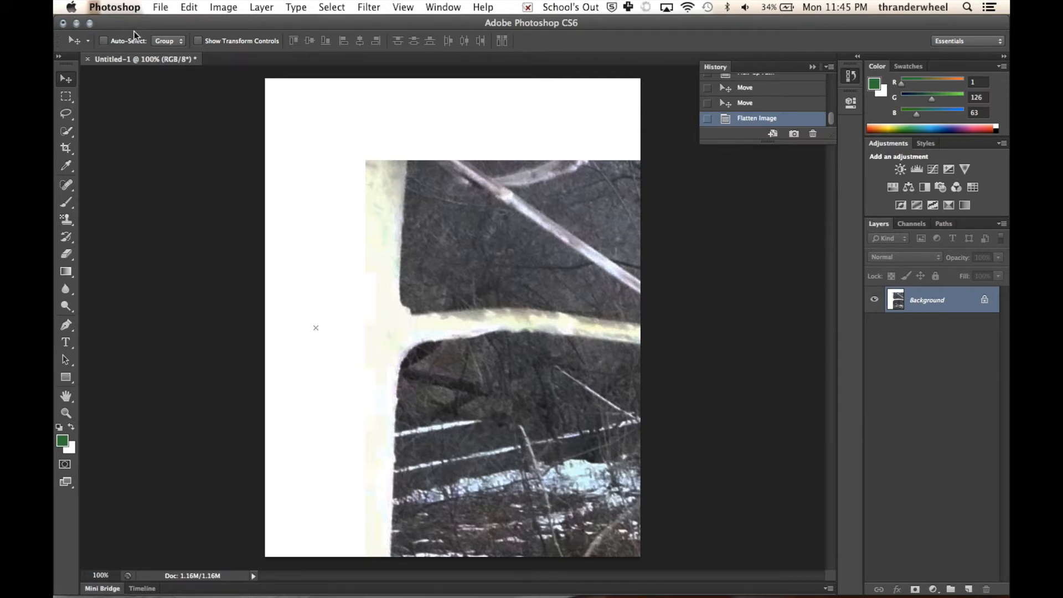
mouse_move(479, 175)
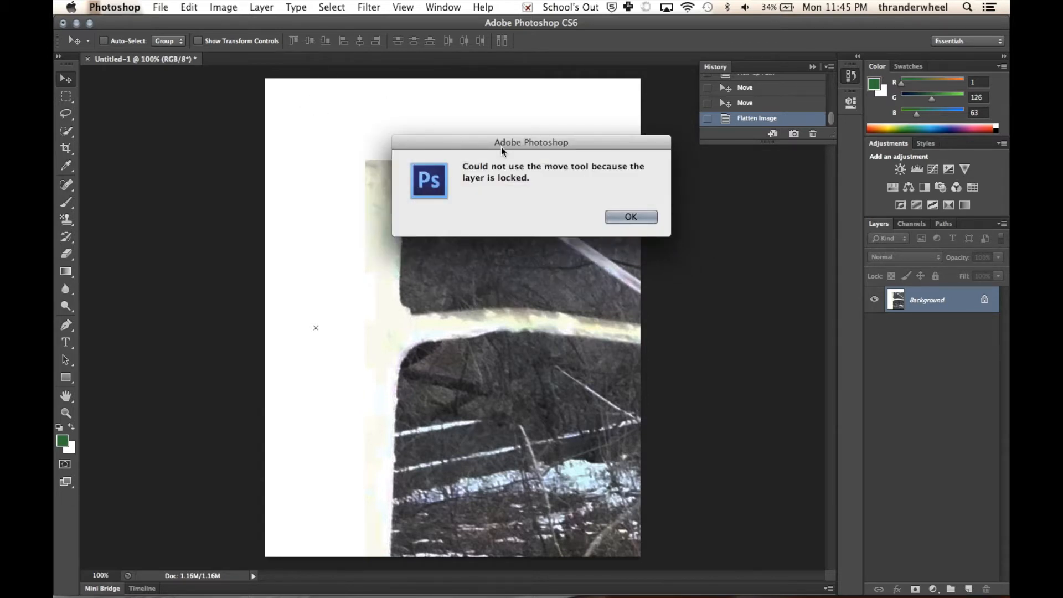
Dismiss the locked-layer warning and create a 565×720 px white document
click(160, 7)
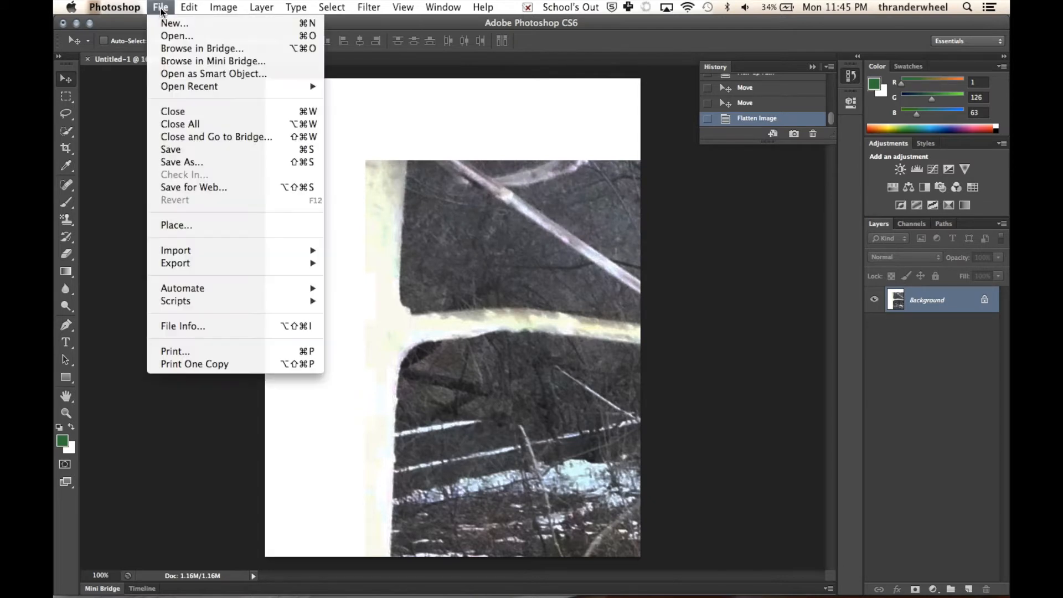
click(175, 23)
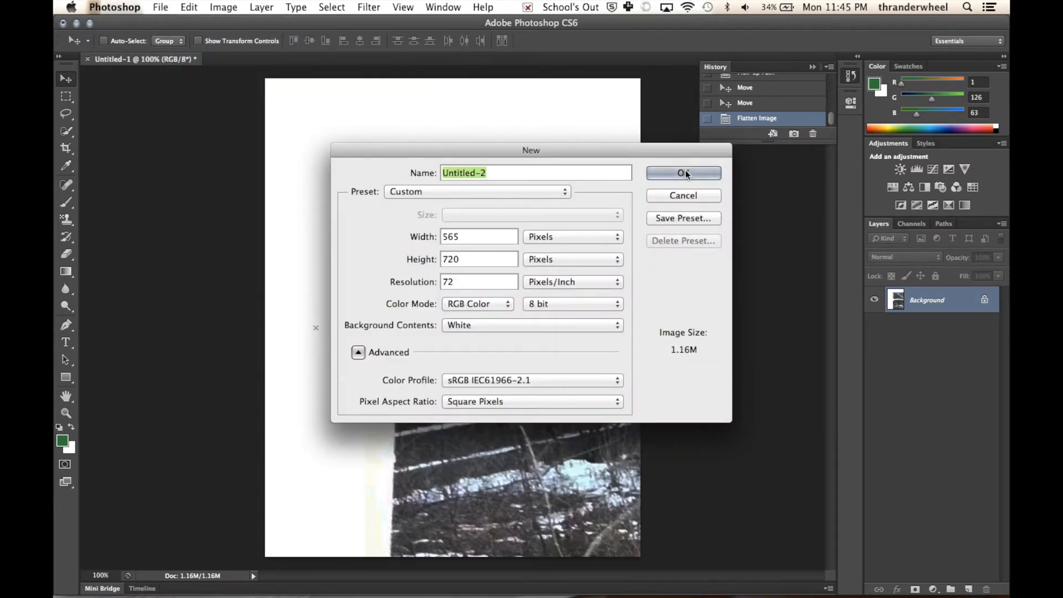
click(684, 173)
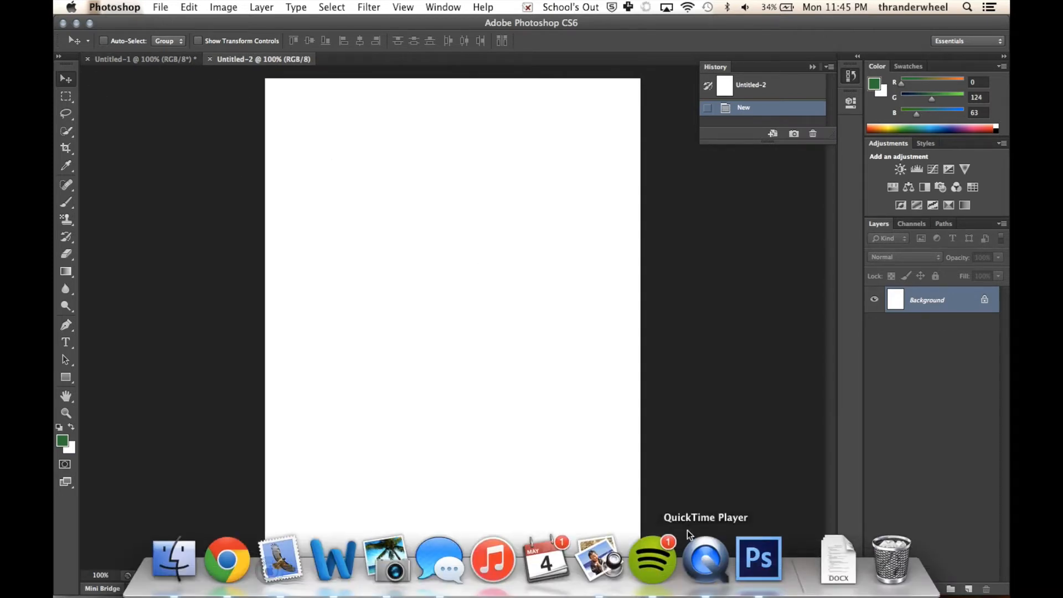
mouse_move(494, 563)
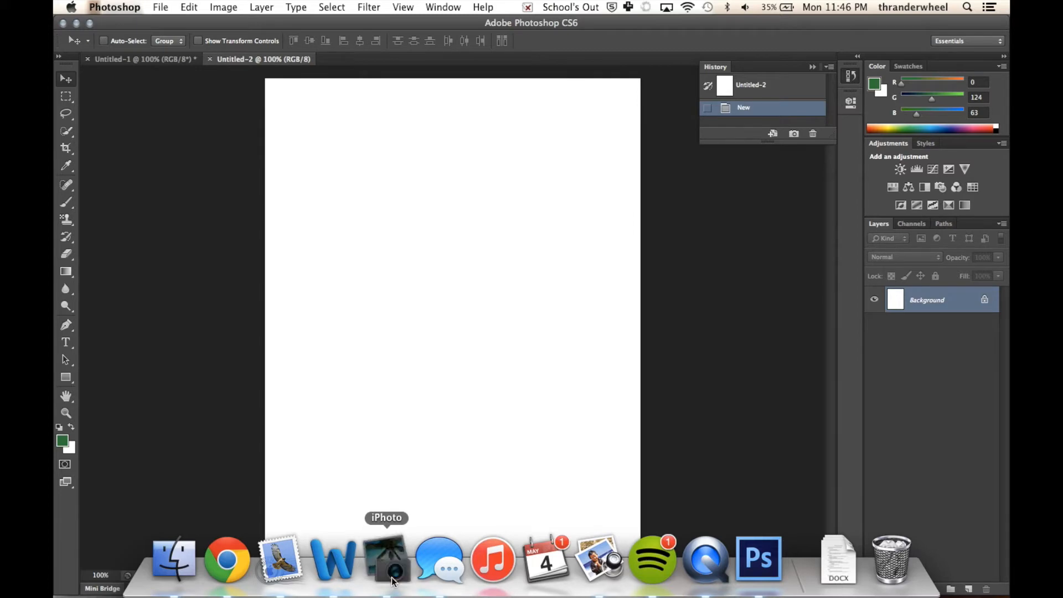
Open iPhoto, scroll the event thumbnails, and select the rusted metal photo
click(388, 561)
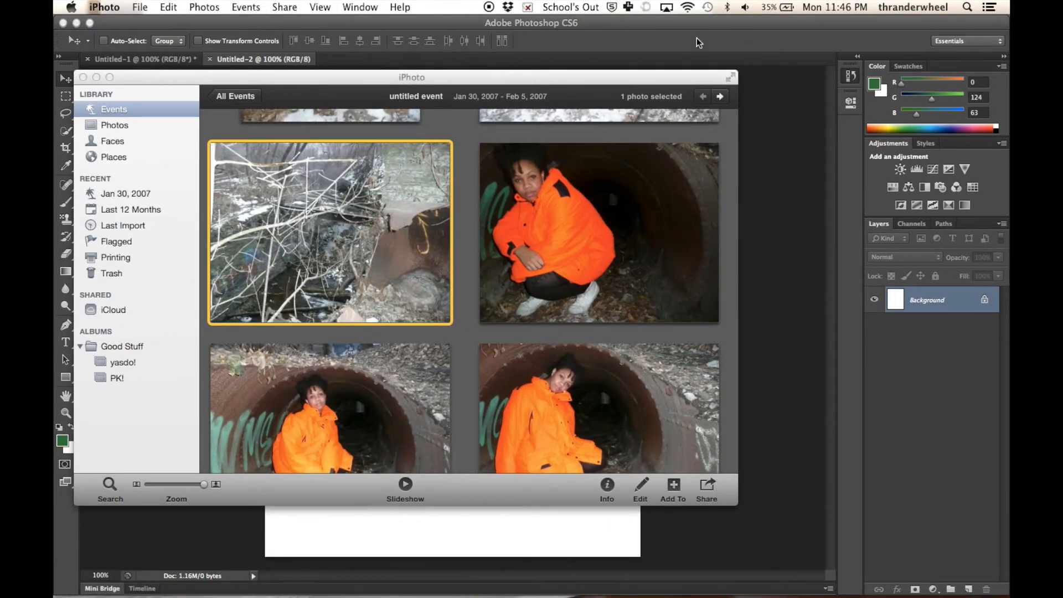
scroll(down, 3)
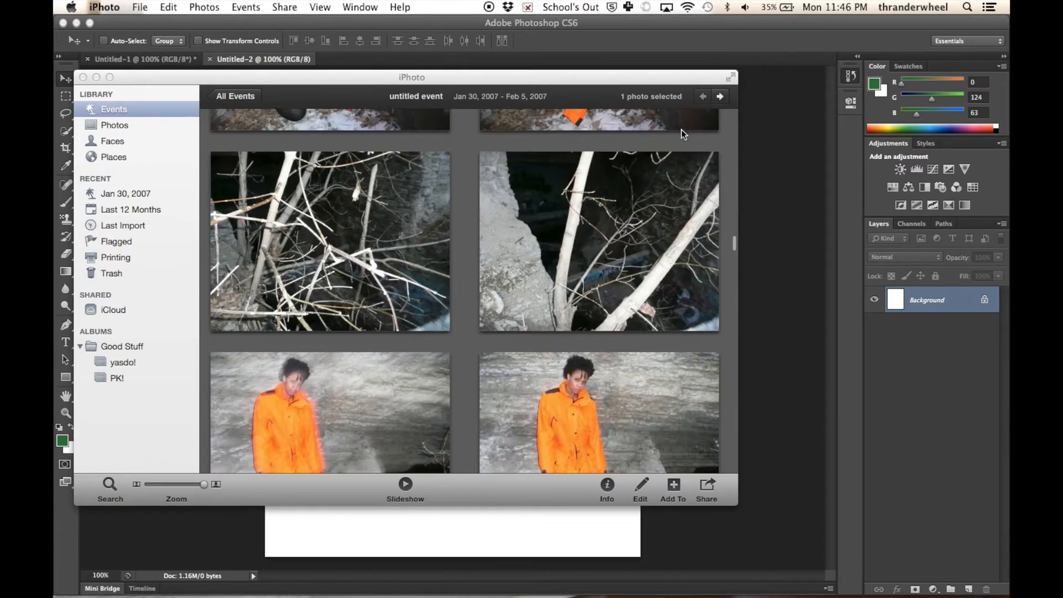
scroll(down, 3)
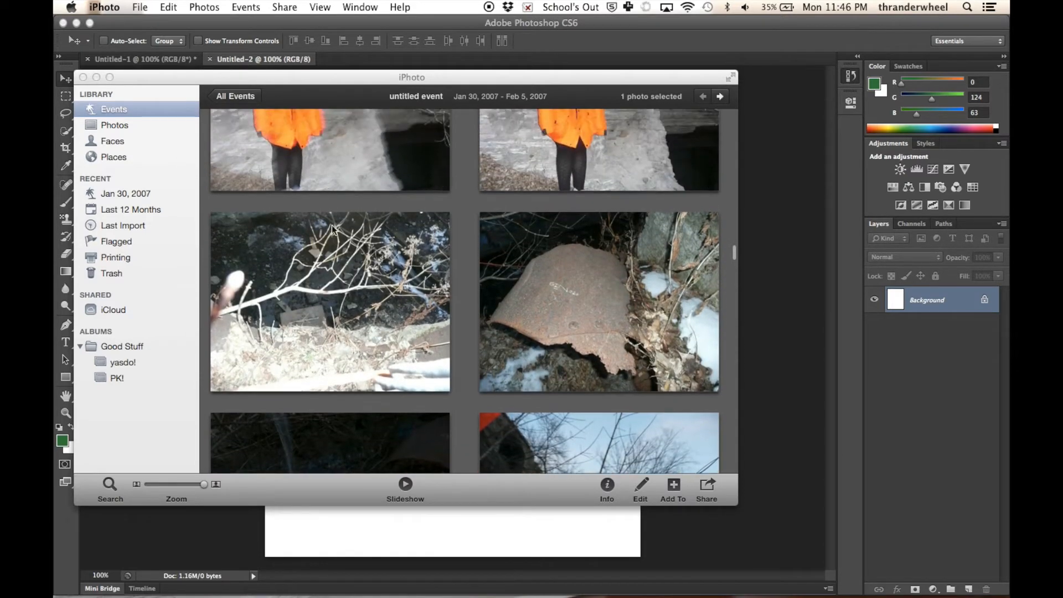
click(598, 301)
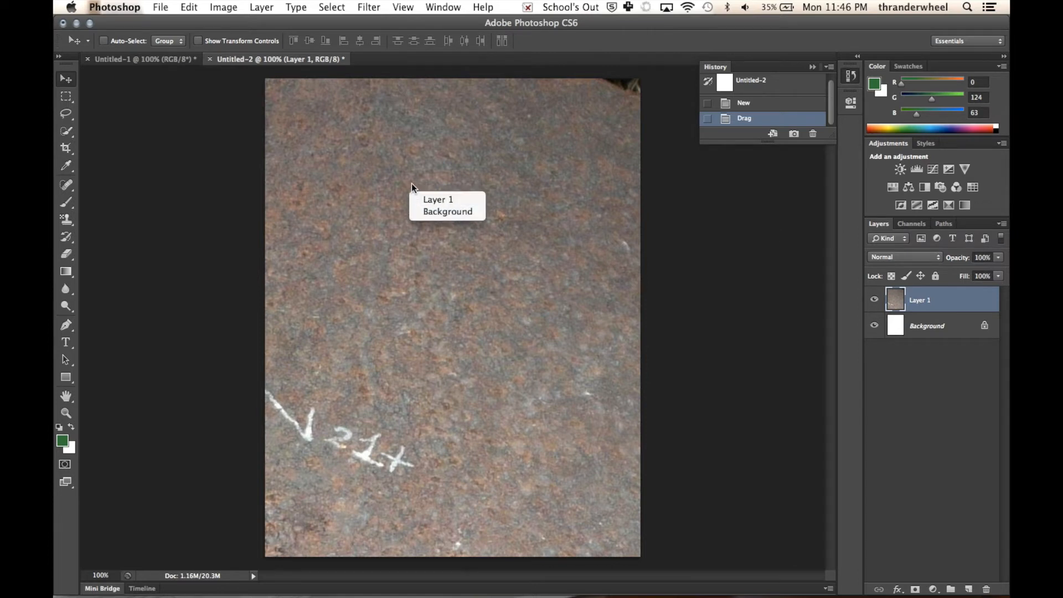
Reposition the rusted metal photo on Layer 1 and begin scaling it with Free Transform
right_click(920, 300)
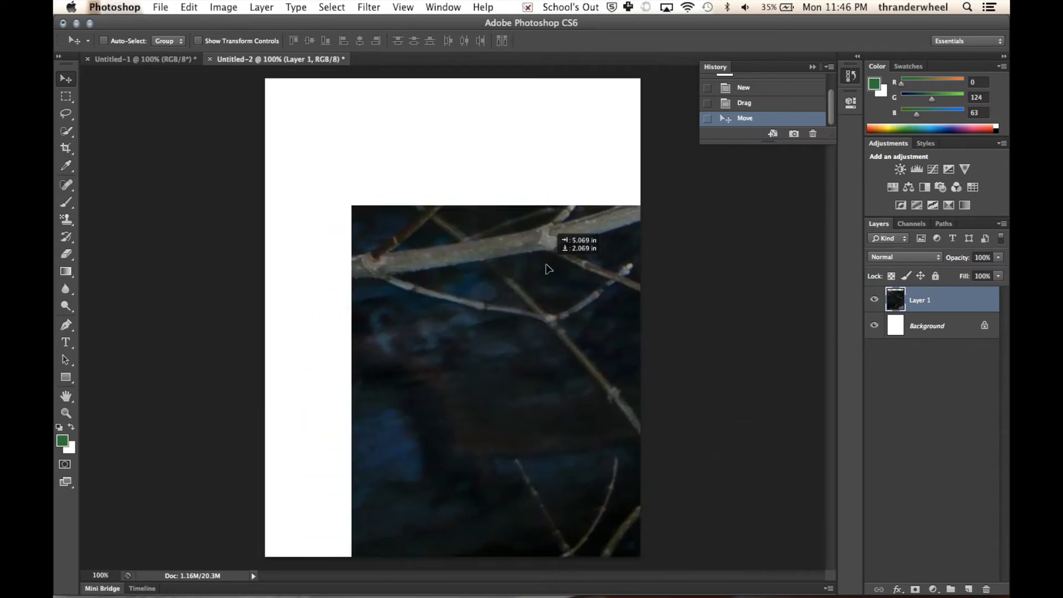
drag(548, 269, 378, 221)
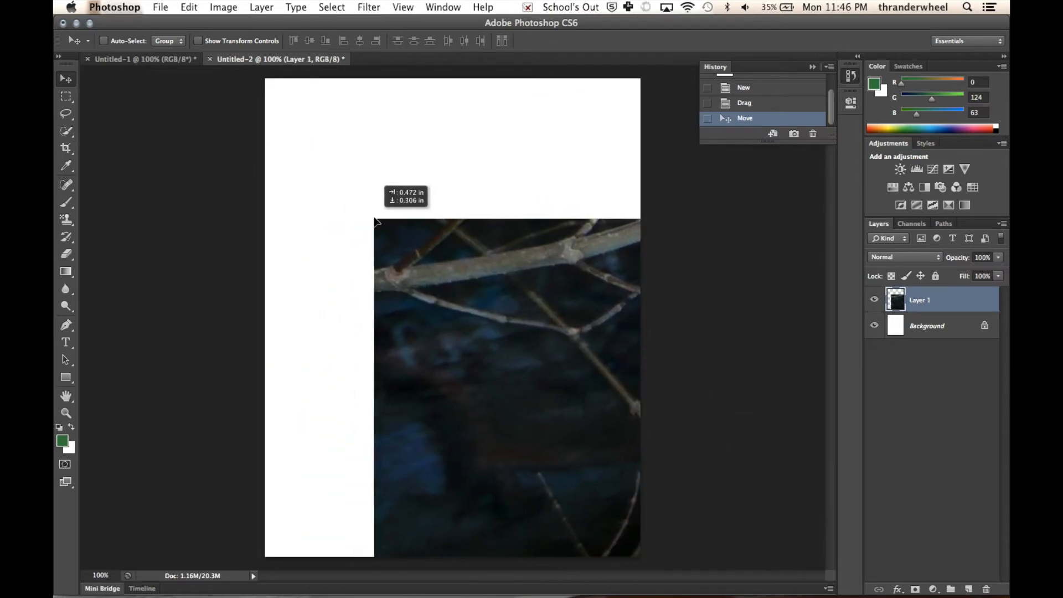
drag(377, 222, 429, 259)
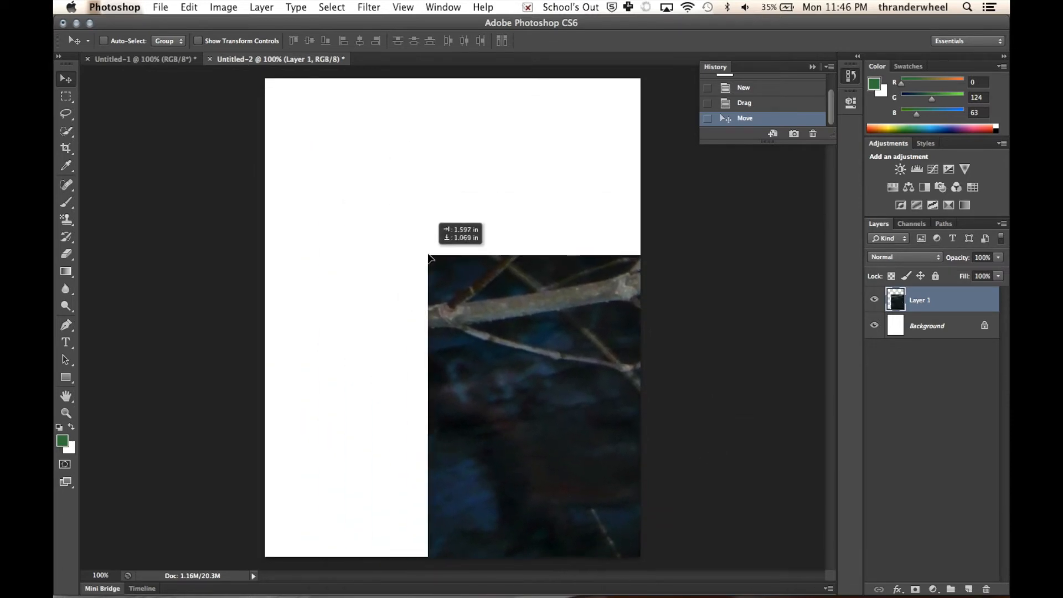
drag(427, 261, 390, 156)
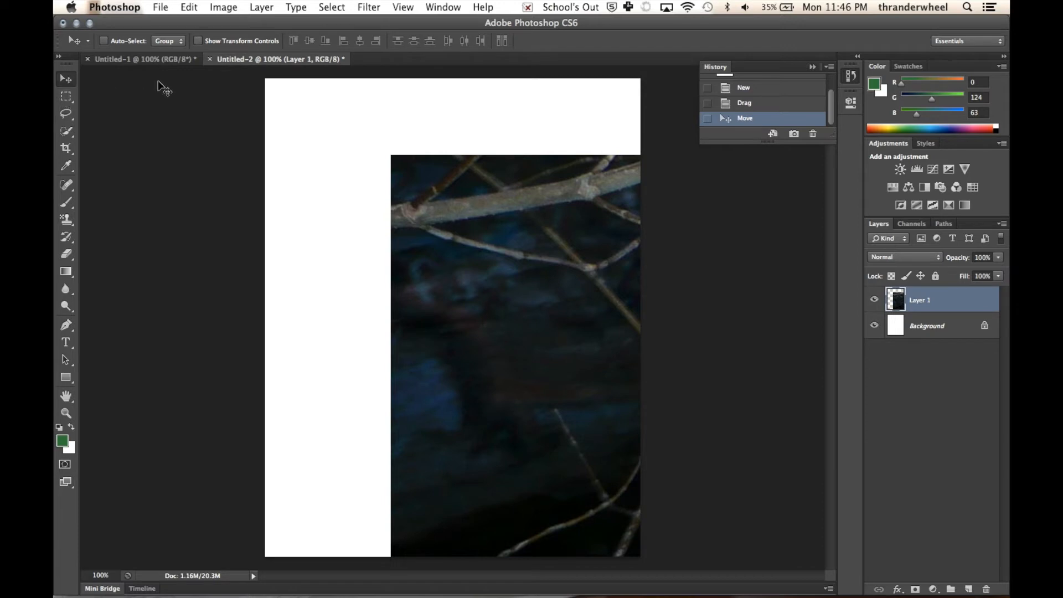
click(198, 41)
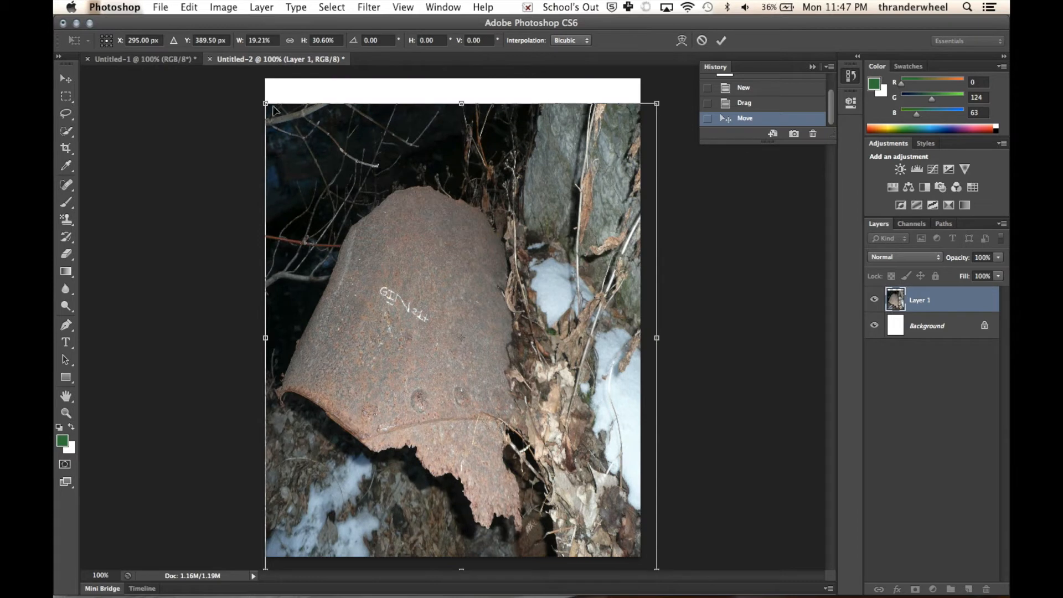
Stretch the photo's top edge to the canvas top and commit the transform
drag(462, 103, 461, 79)
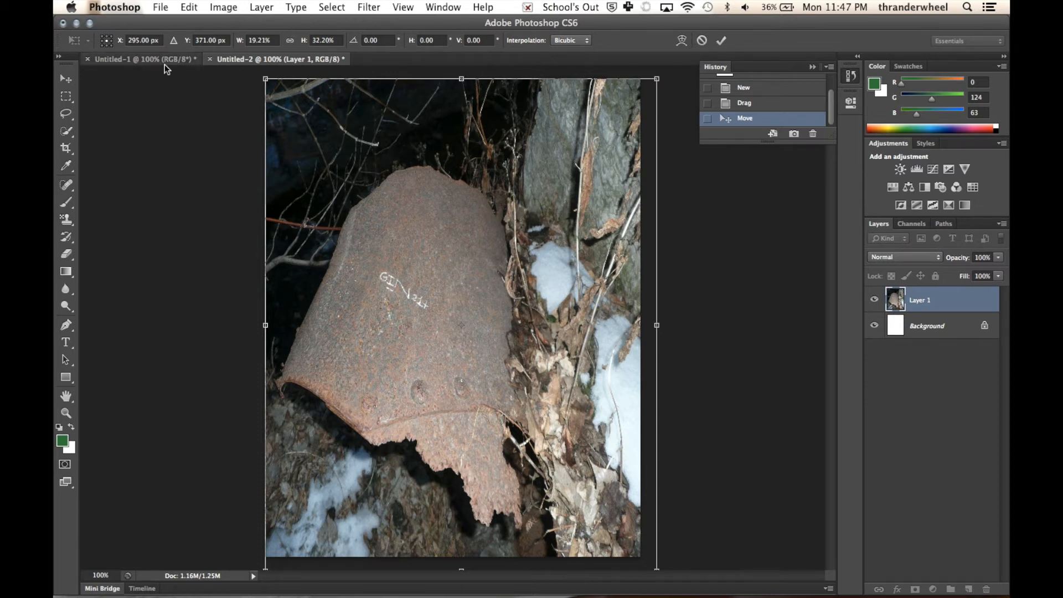
mouse_move(163, 72)
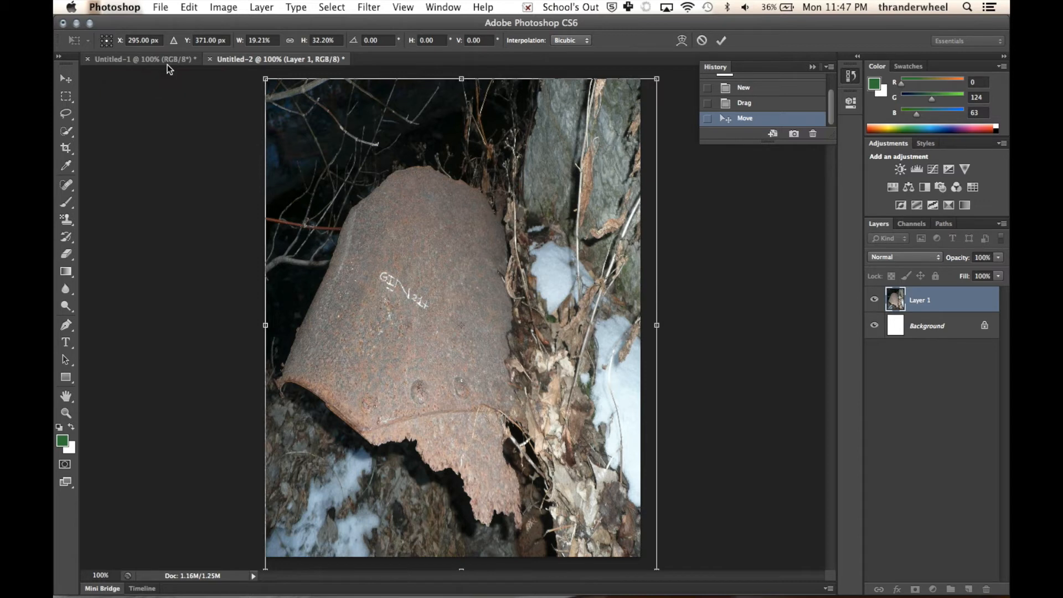
mouse_move(98, 40)
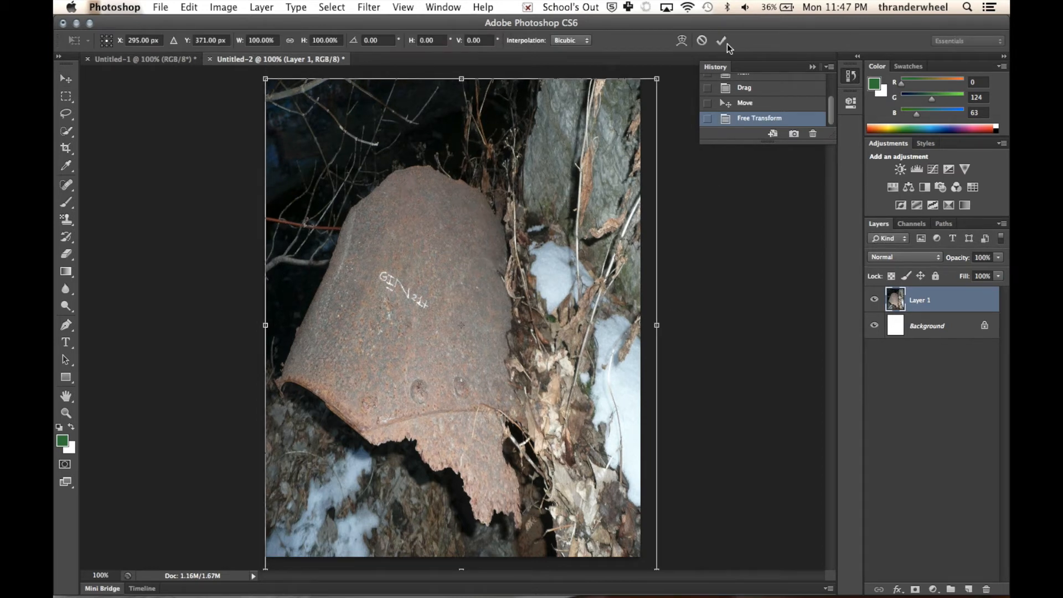
click(726, 40)
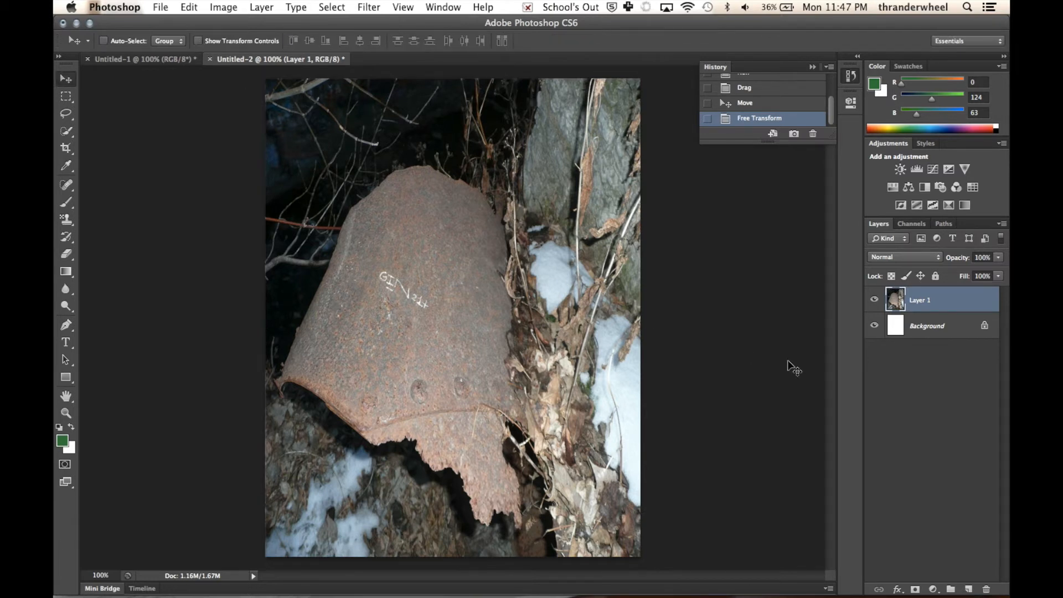
mouse_move(639, 200)
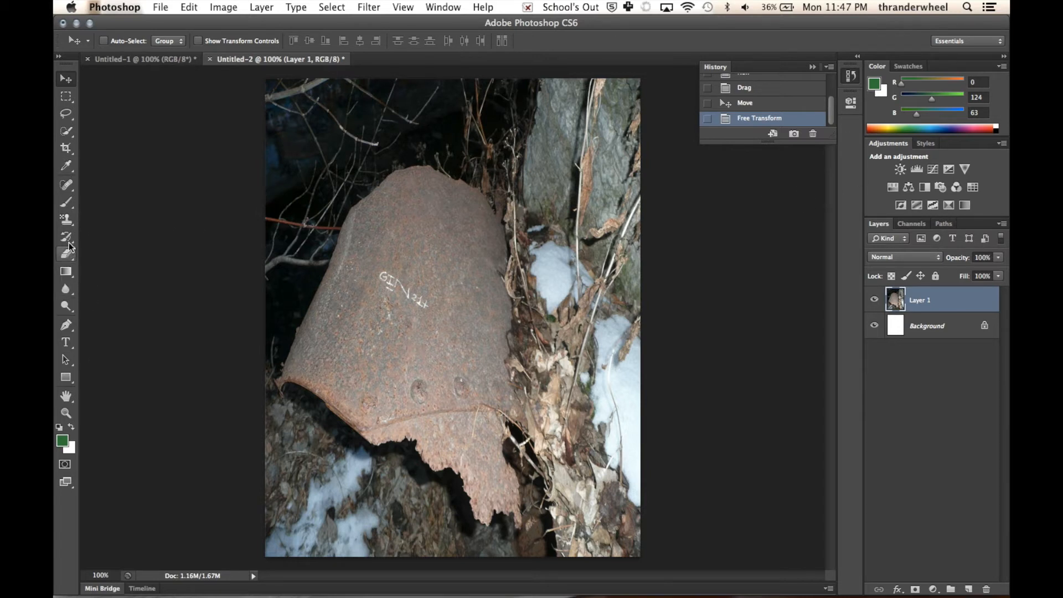
mouse_move(93, 217)
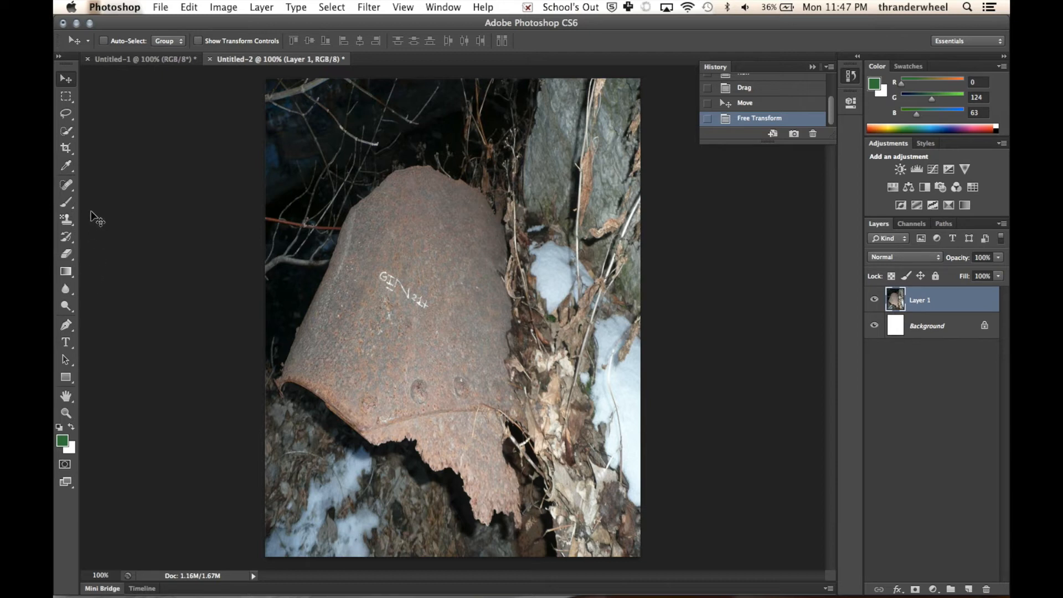
Choose the 134 px grass brush and stamp small grass tufts near the metal's bottom
click(65, 201)
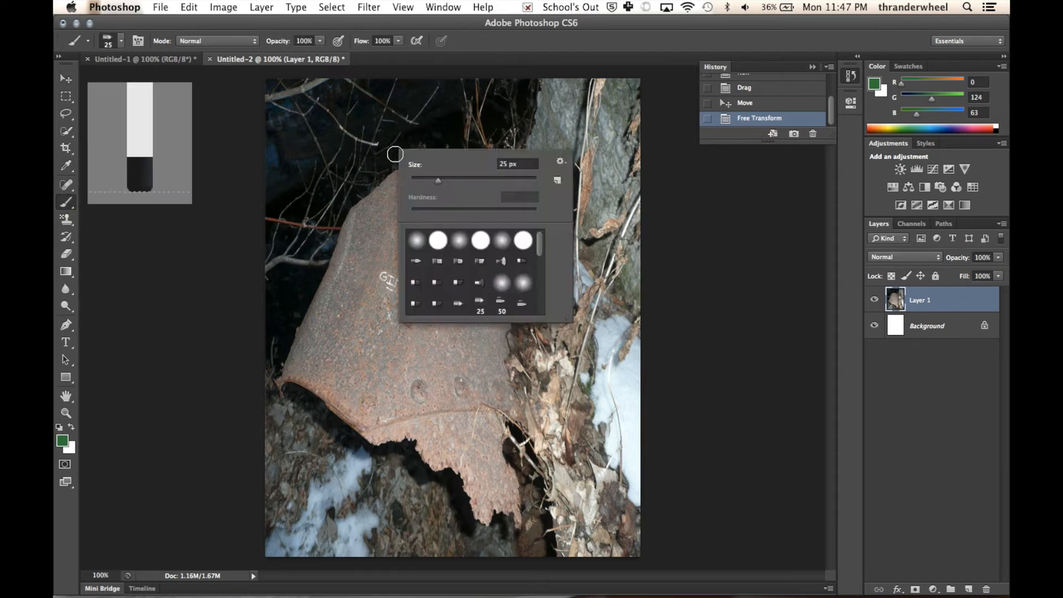
scroll(down, 3)
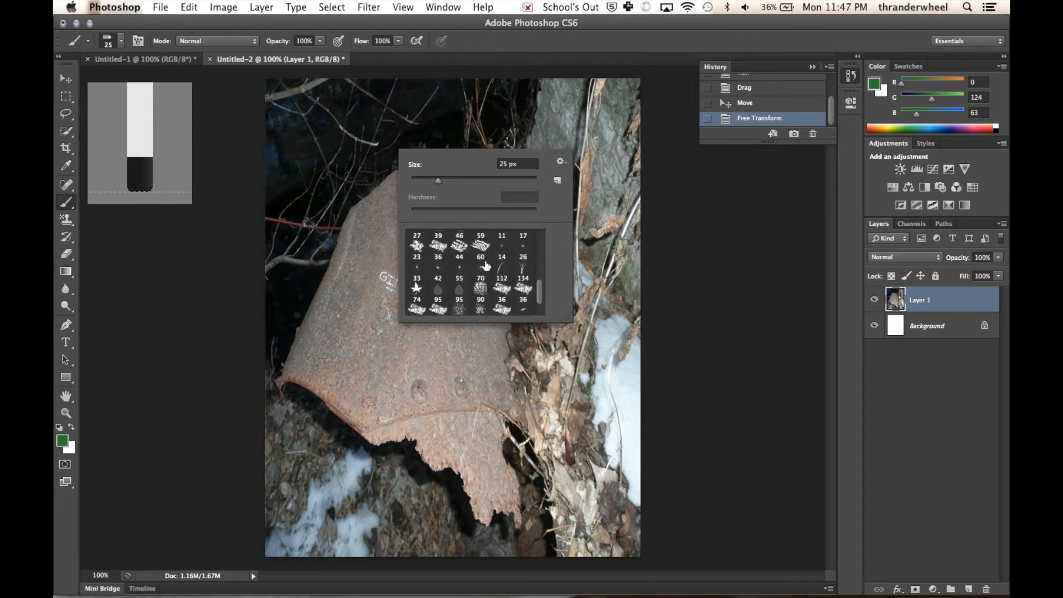
click(523, 238)
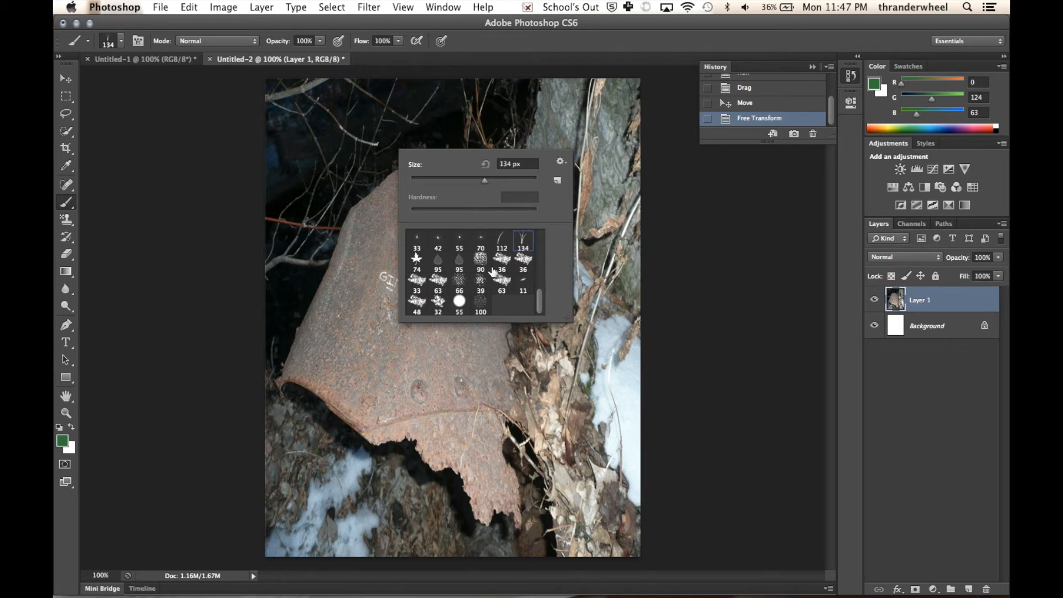
click(427, 431)
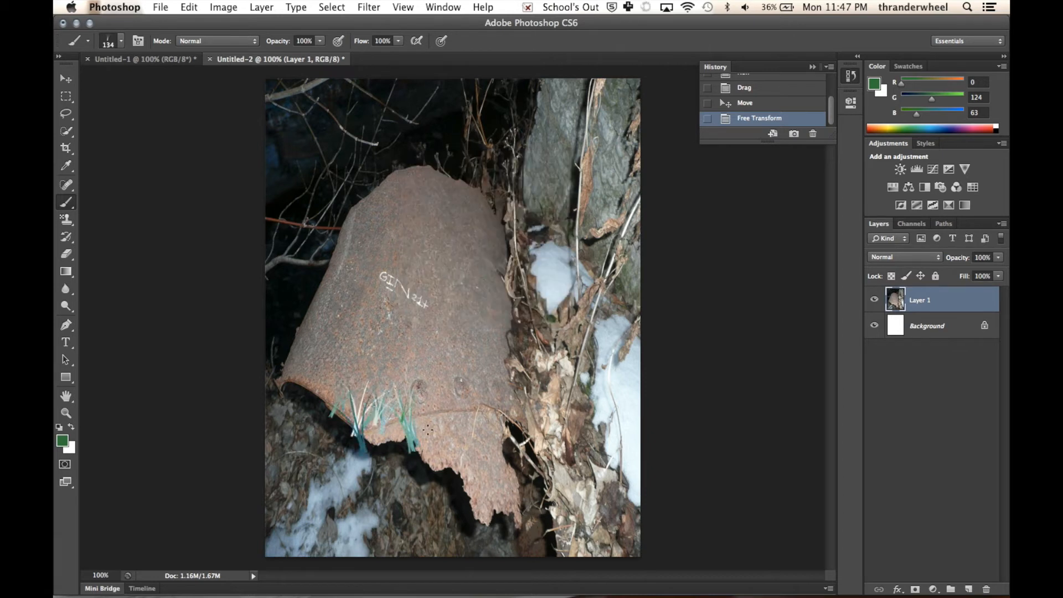
Paint grass along the bottom edge and green leaf shapes over the rusted metal
drag(427, 431, 509, 485)
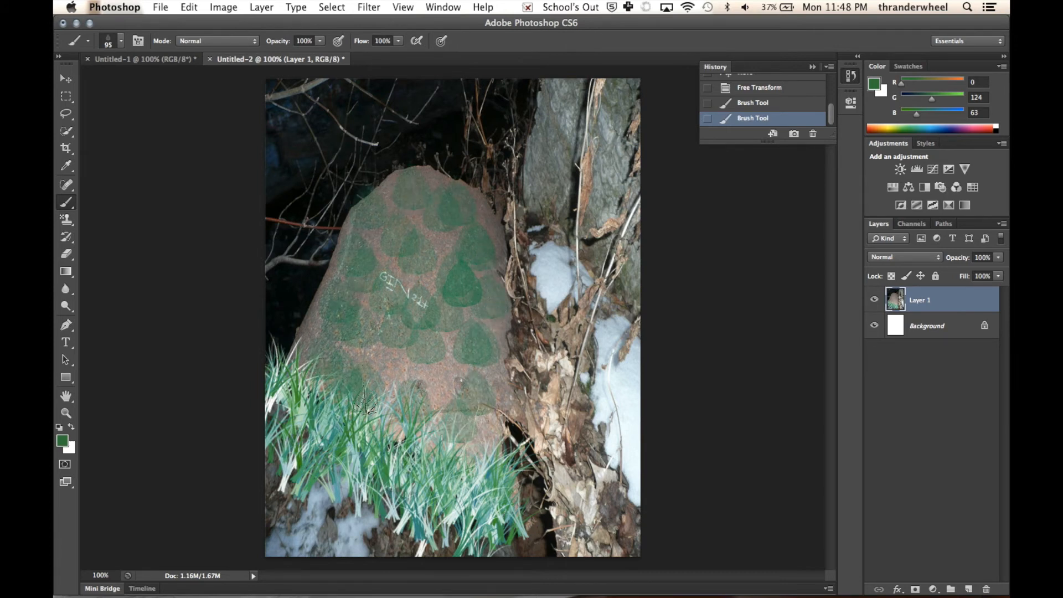
drag(366, 407, 468, 217)
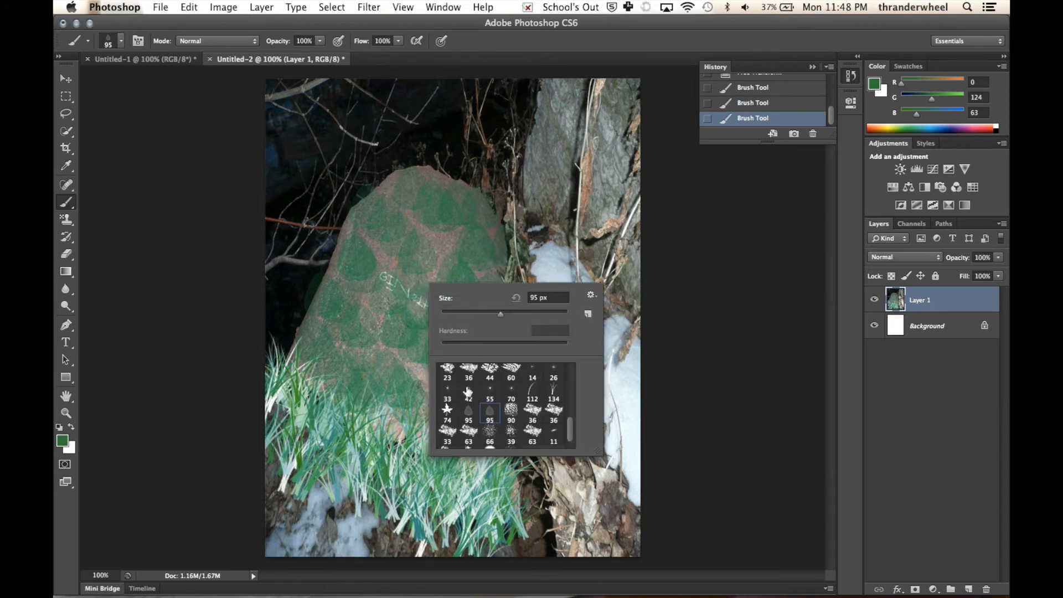
Select the fan-shaped bristle brush tip from the Brush Preset picker
scroll(down, 3)
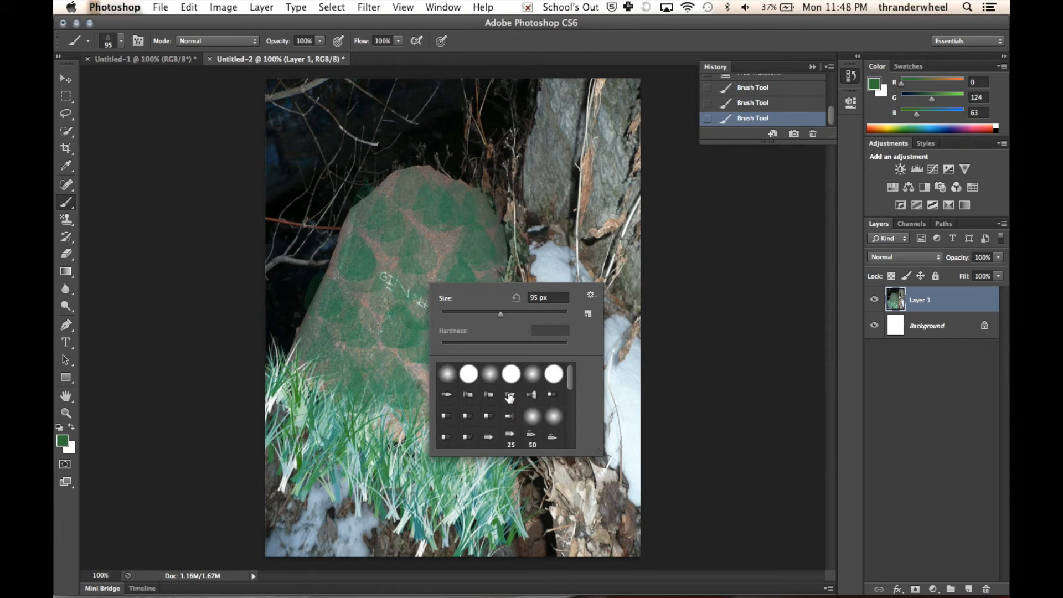
mouse_move(508, 397)
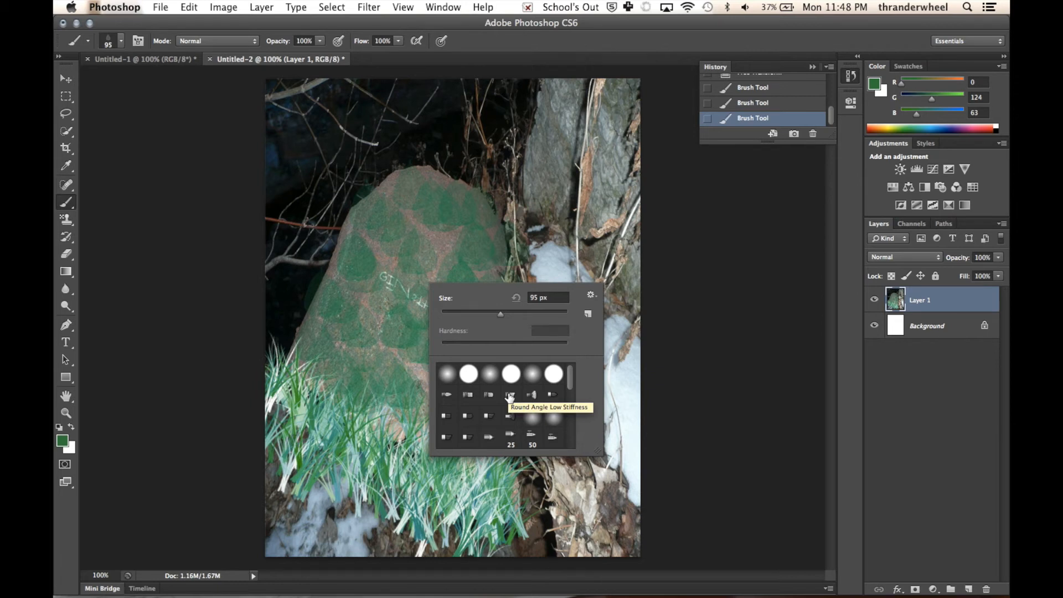
mouse_move(475, 401)
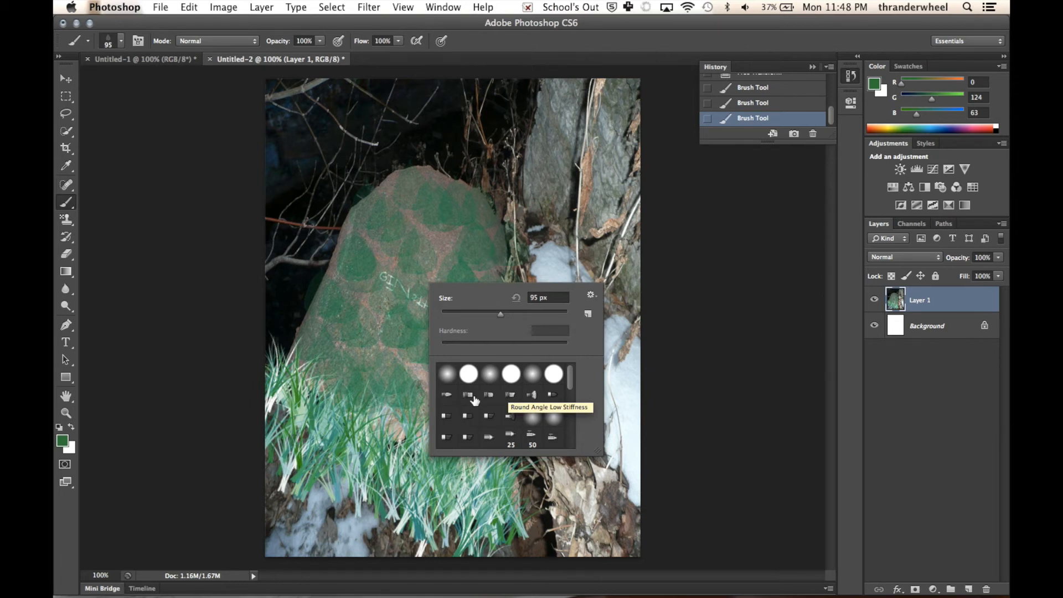
mouse_move(541, 394)
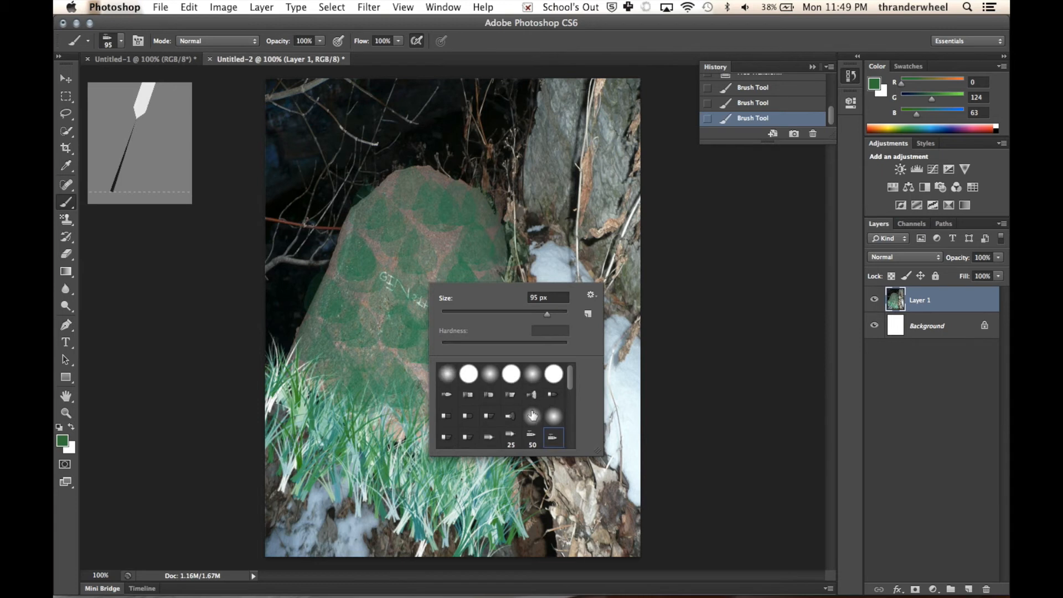
click(510, 417)
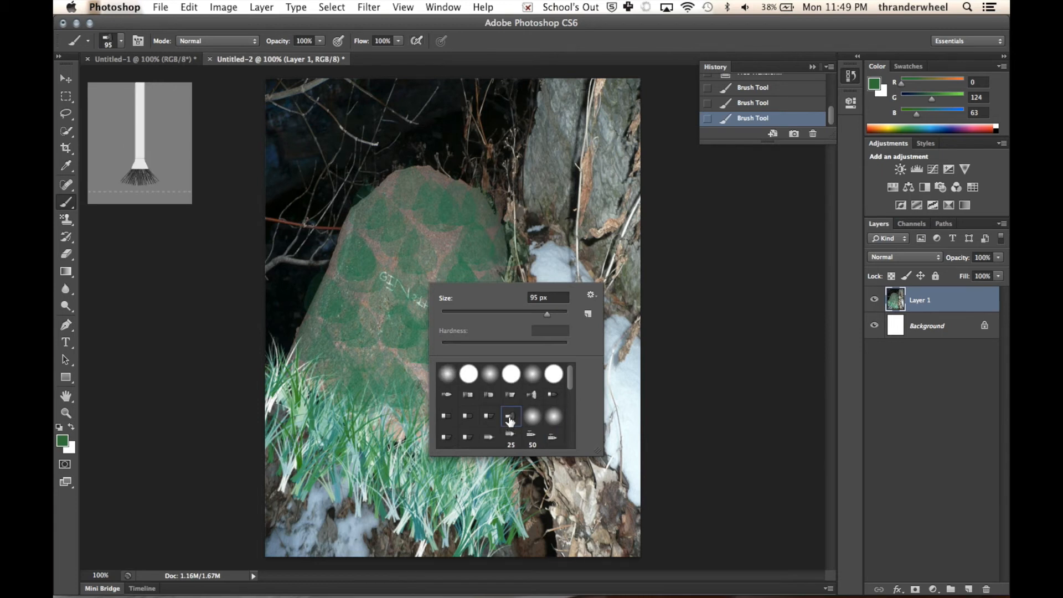
click(511, 417)
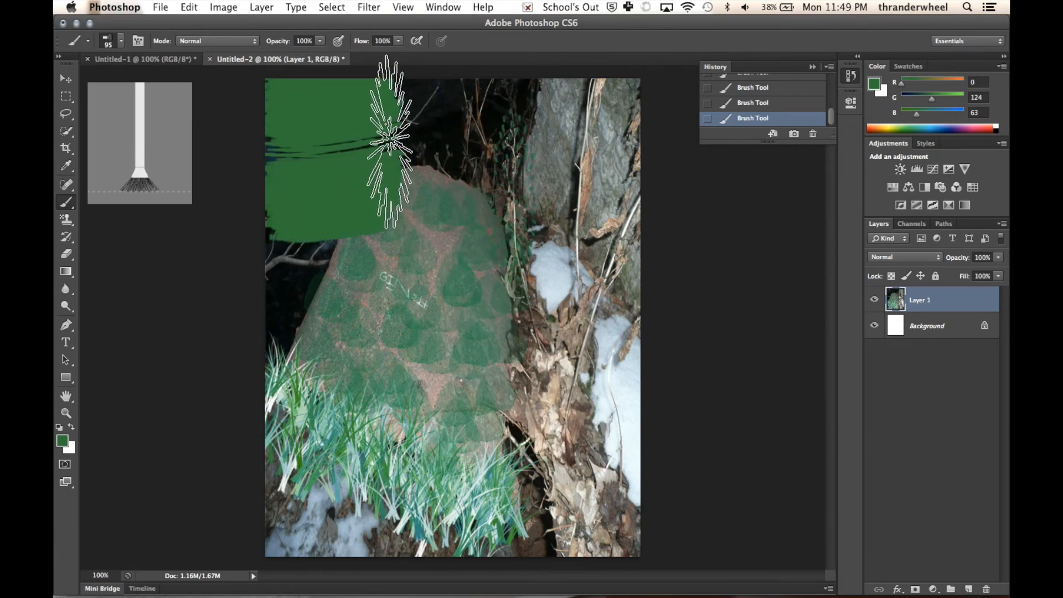
Paint solid green across the top and remaining areas until the photo is hidden
drag(390, 139, 635, 159)
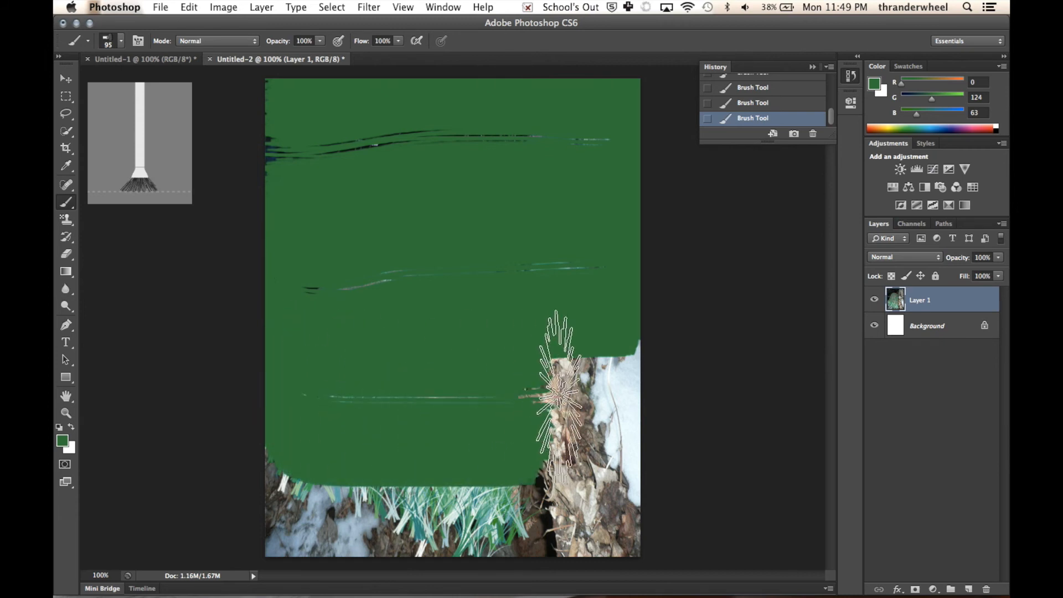
drag(559, 393, 380, 509)
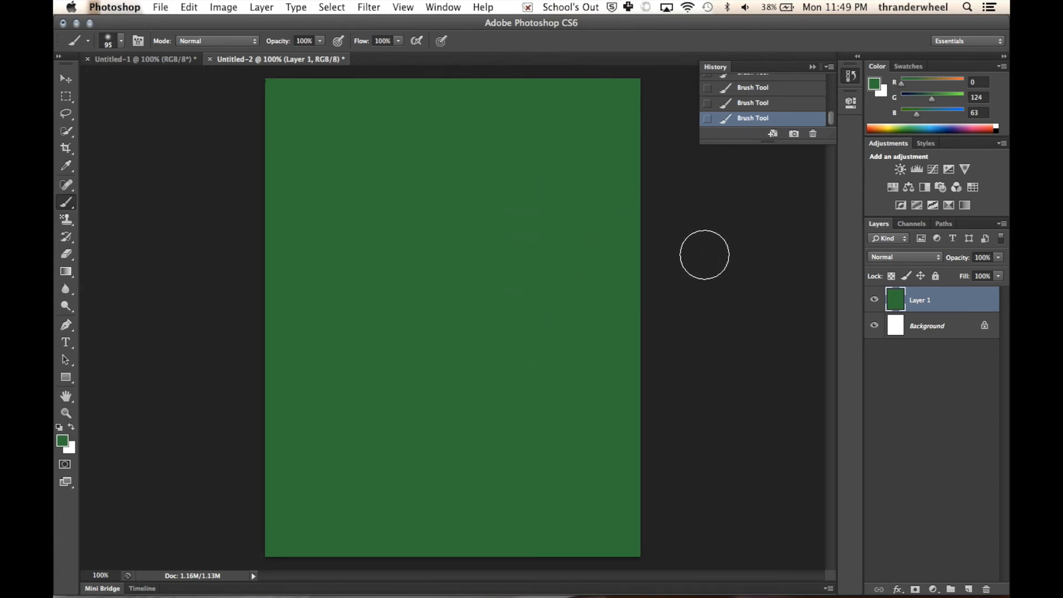
mouse_move(809, 158)
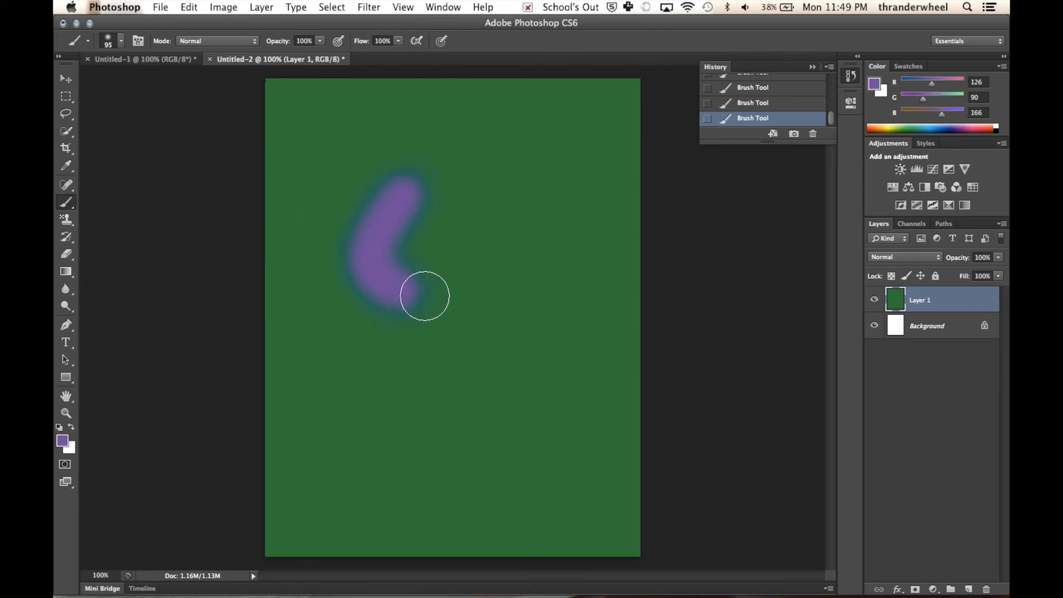
Draw a purple ring curve and a purple triangle to its right
drag(425, 296, 407, 193)
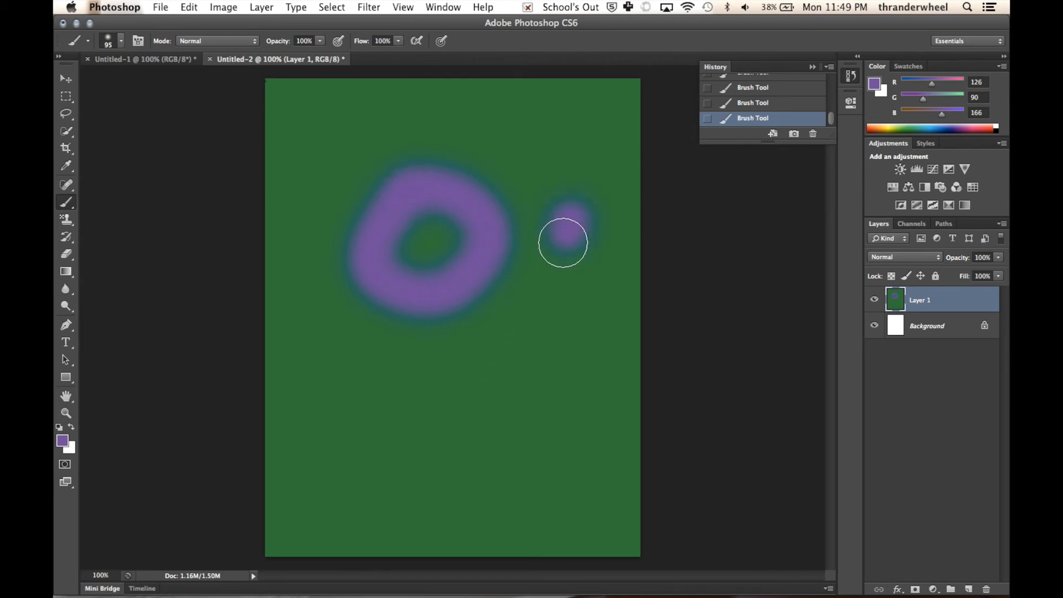
drag(563, 243, 667, 336)
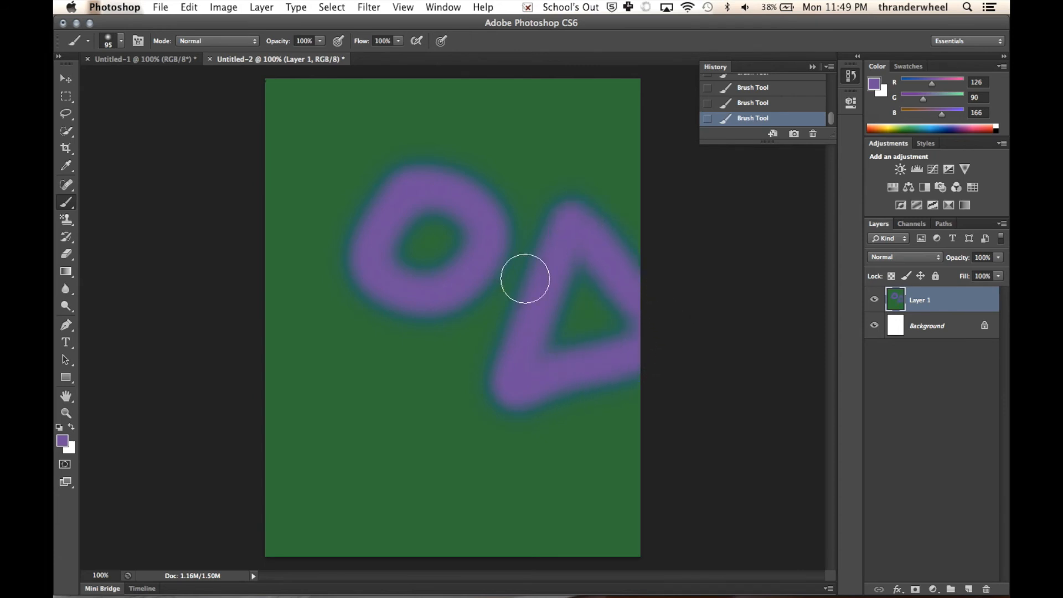
mouse_move(292, 341)
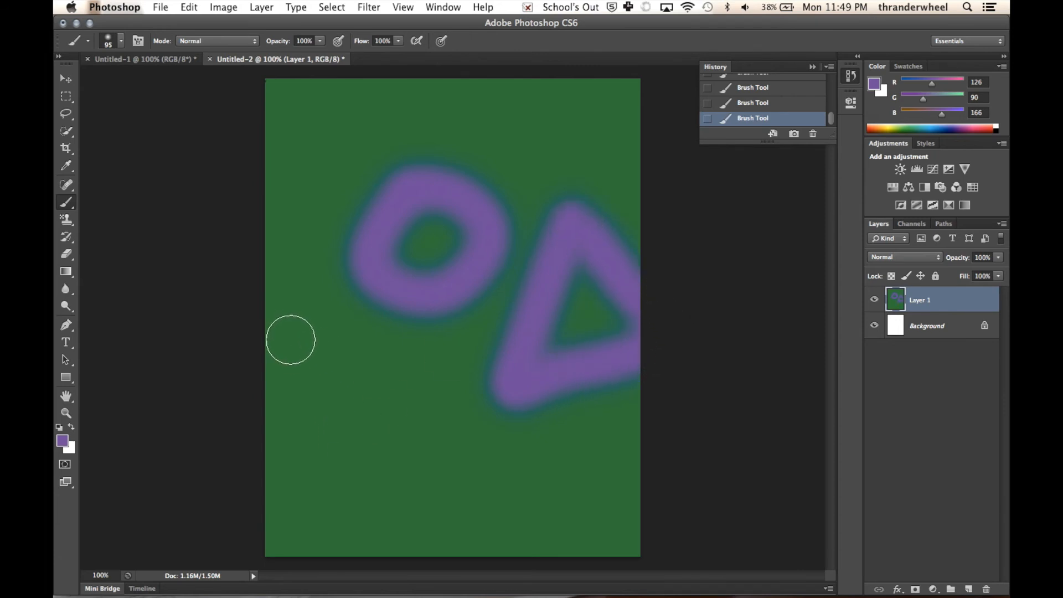
Paint purple strokes down the left edge and along the bottom of the canvas
drag(292, 339, 288, 505)
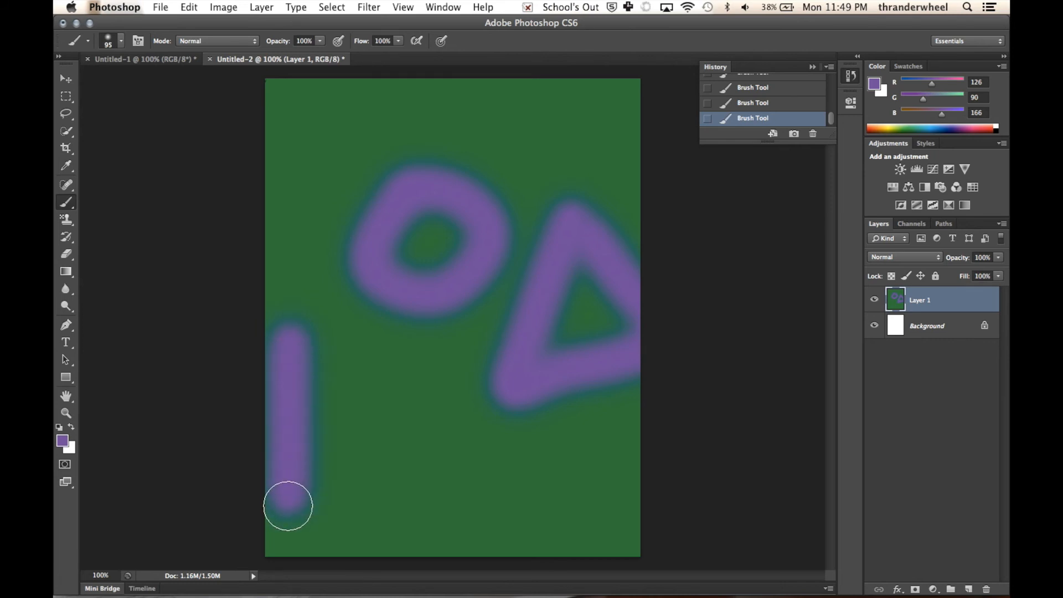
drag(288, 516, 343, 522)
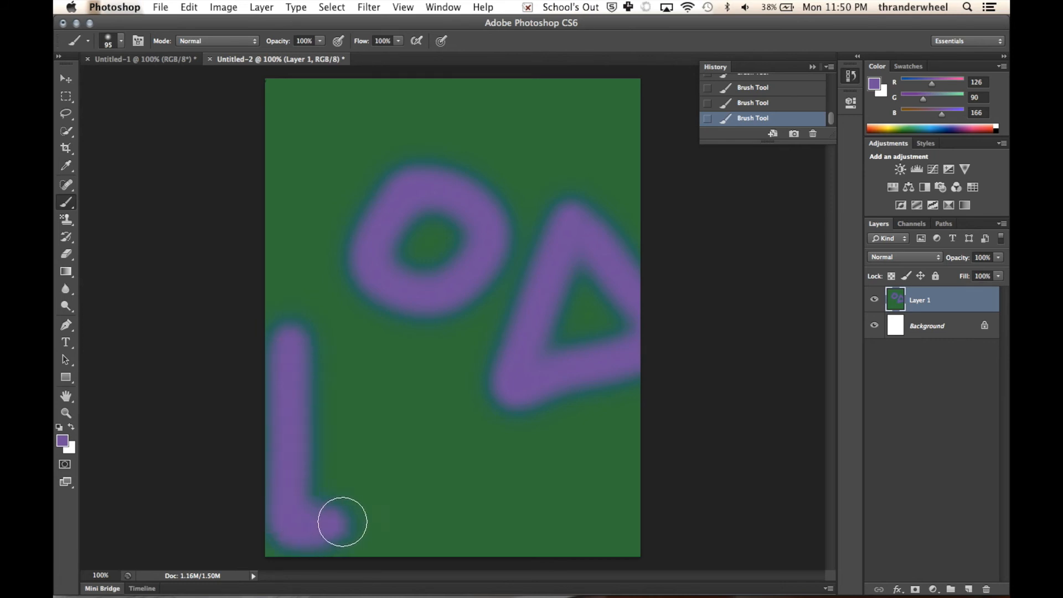
drag(342, 522, 471, 511)
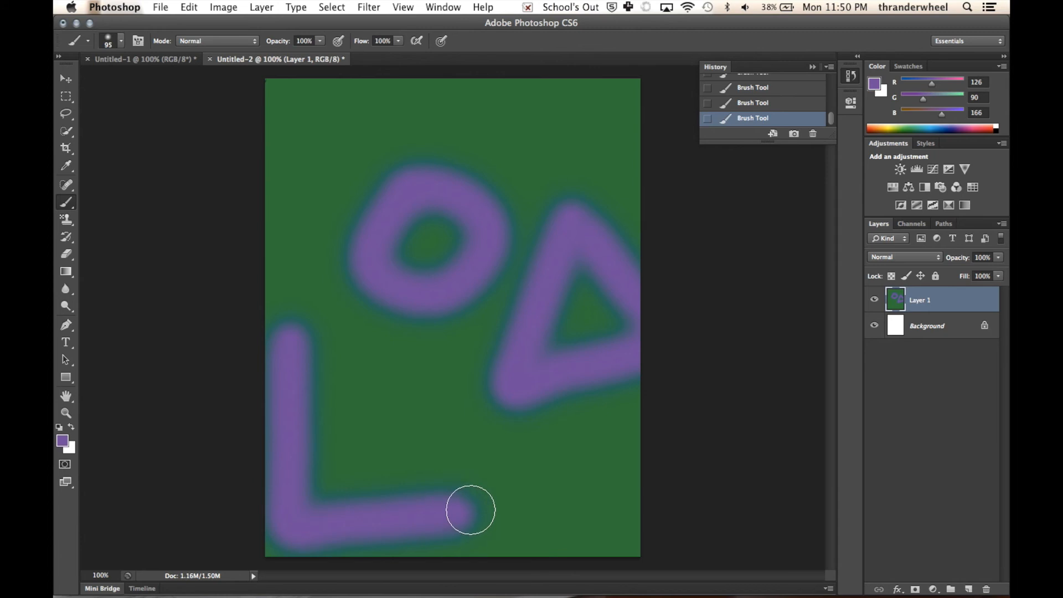
drag(471, 508, 295, 408)
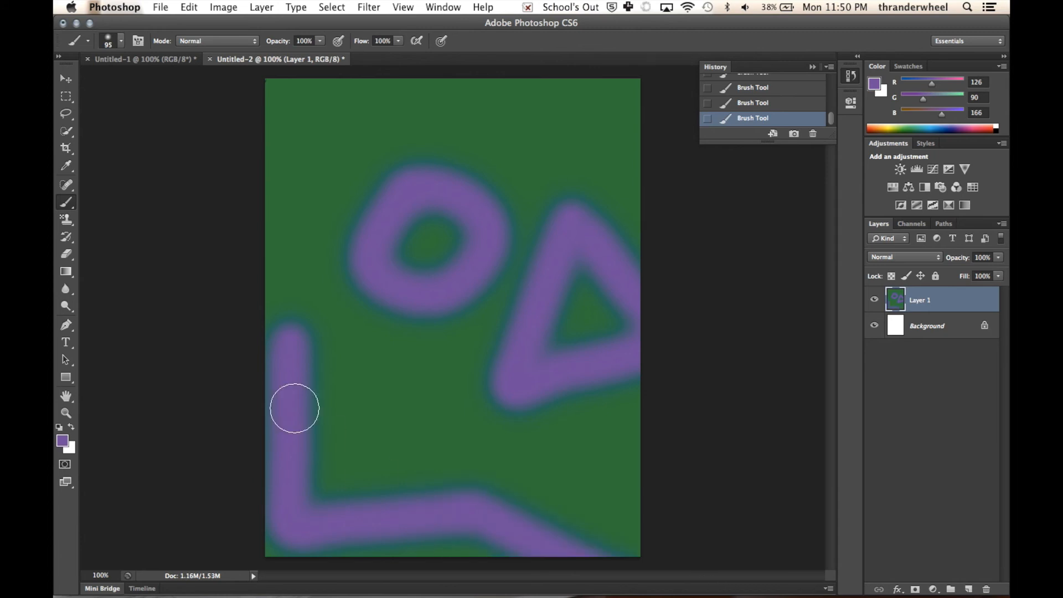
mouse_move(301, 303)
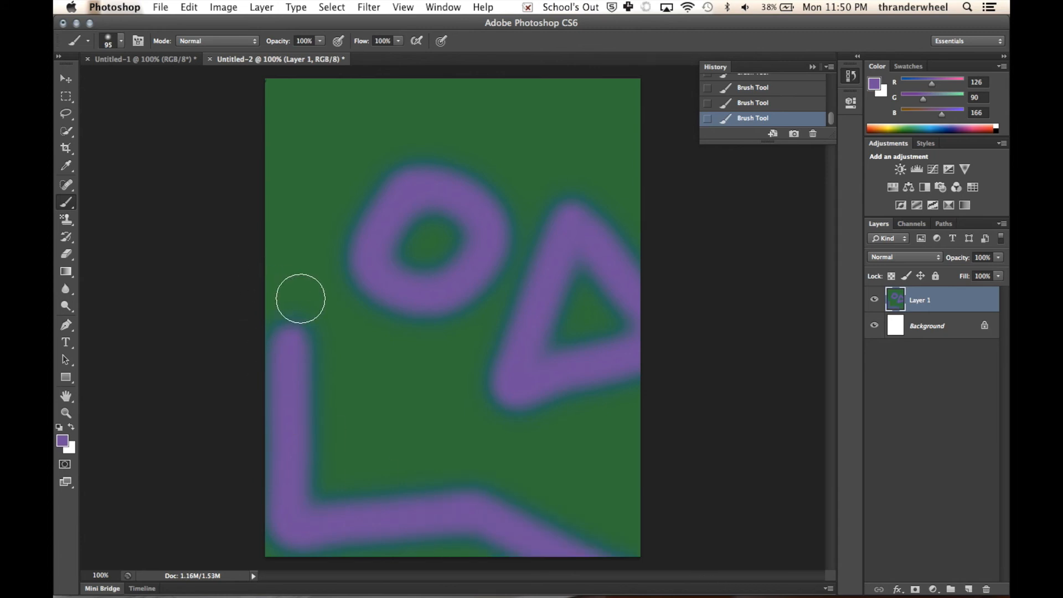
Extend the left line upward, bar across to the triangle, and paint the right side closed
drag(300, 298, 299, 329)
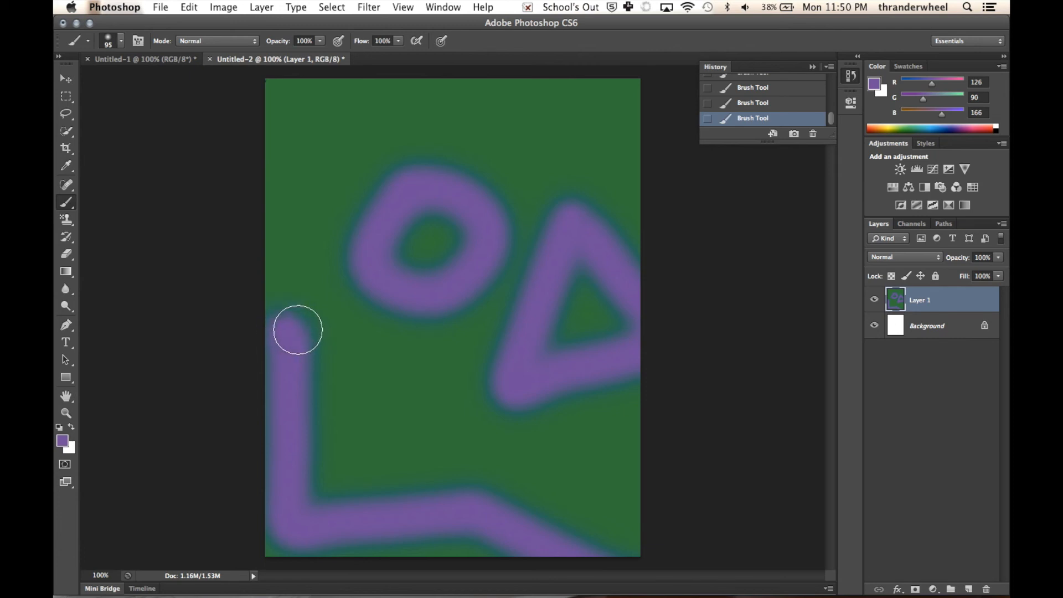
drag(297, 329, 331, 327)
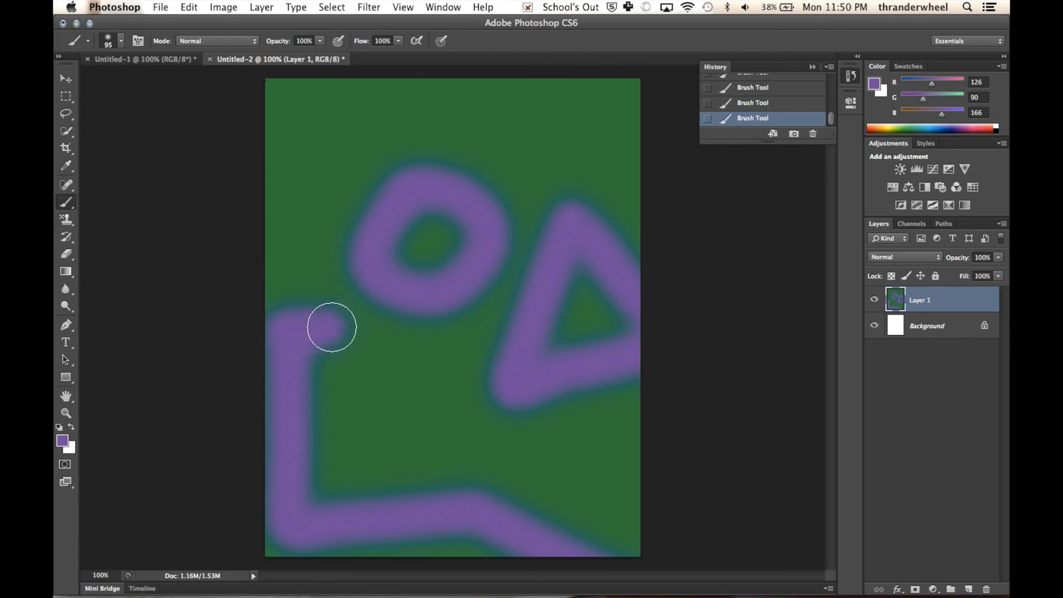
drag(332, 328, 358, 327)
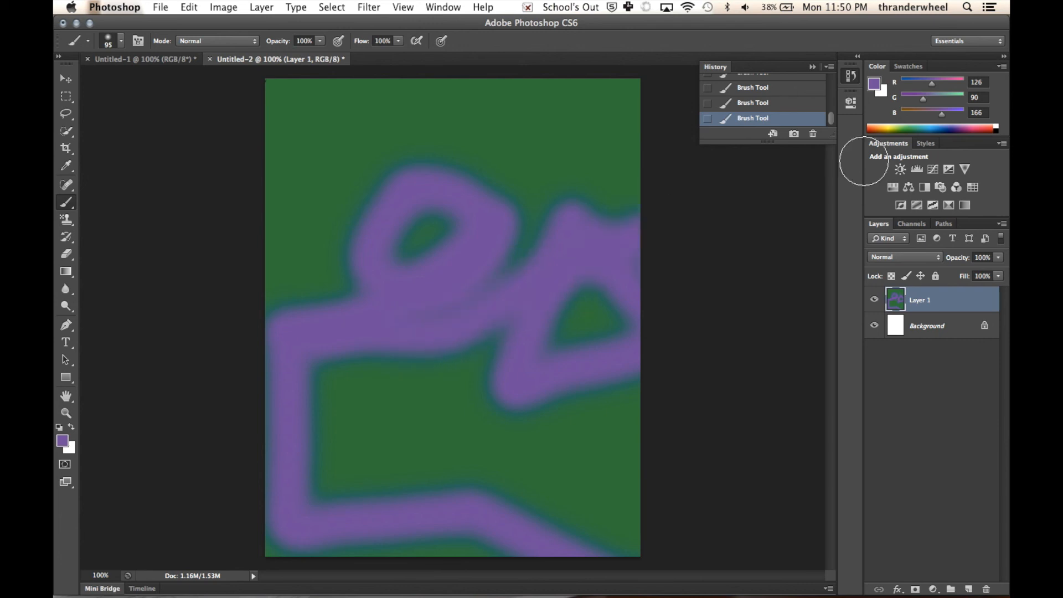
mouse_move(560, 329)
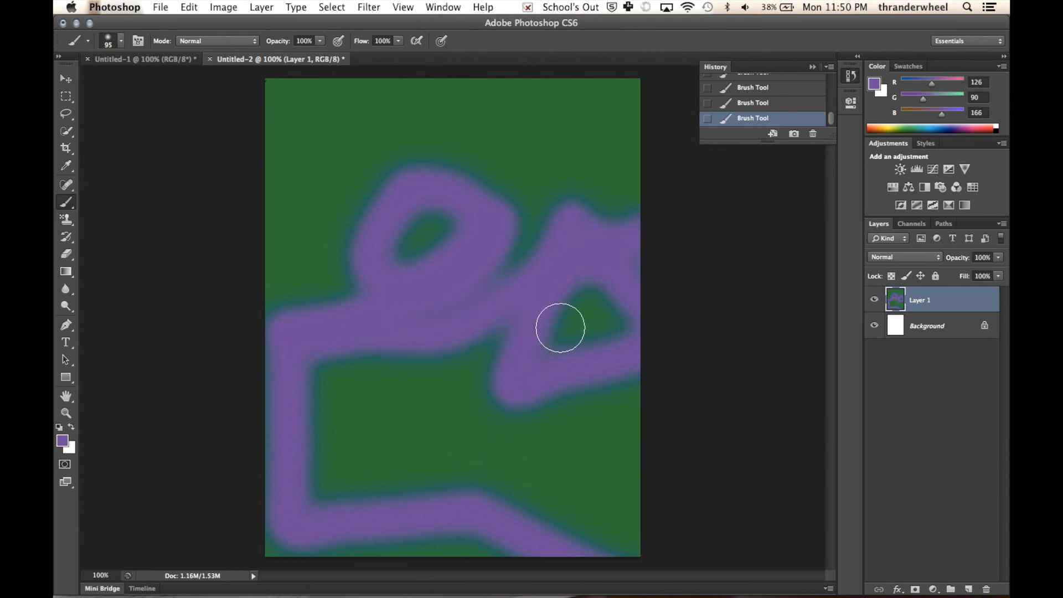
drag(559, 328, 555, 533)
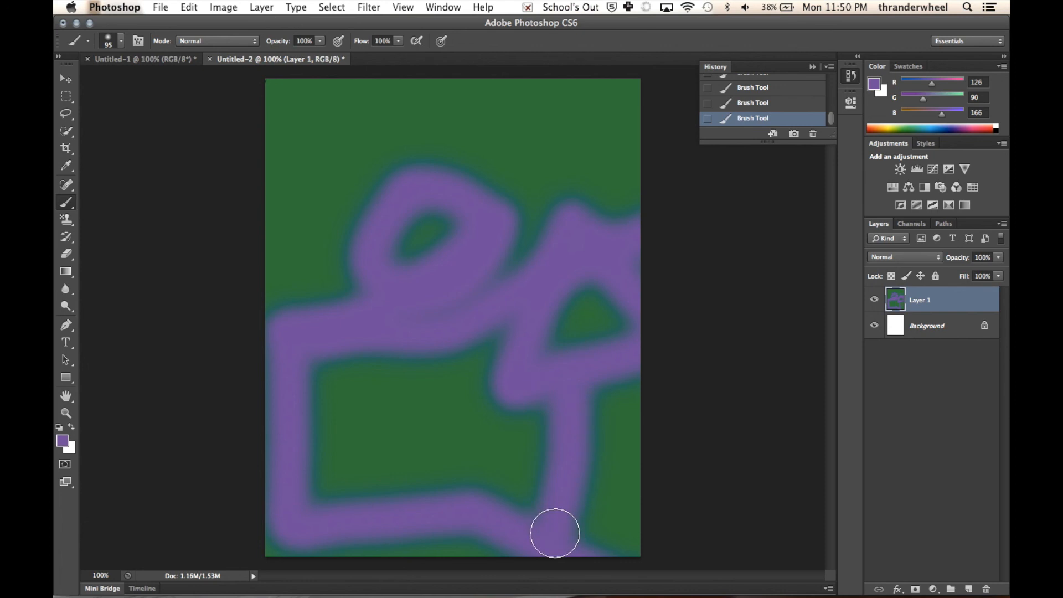
mouse_move(492, 518)
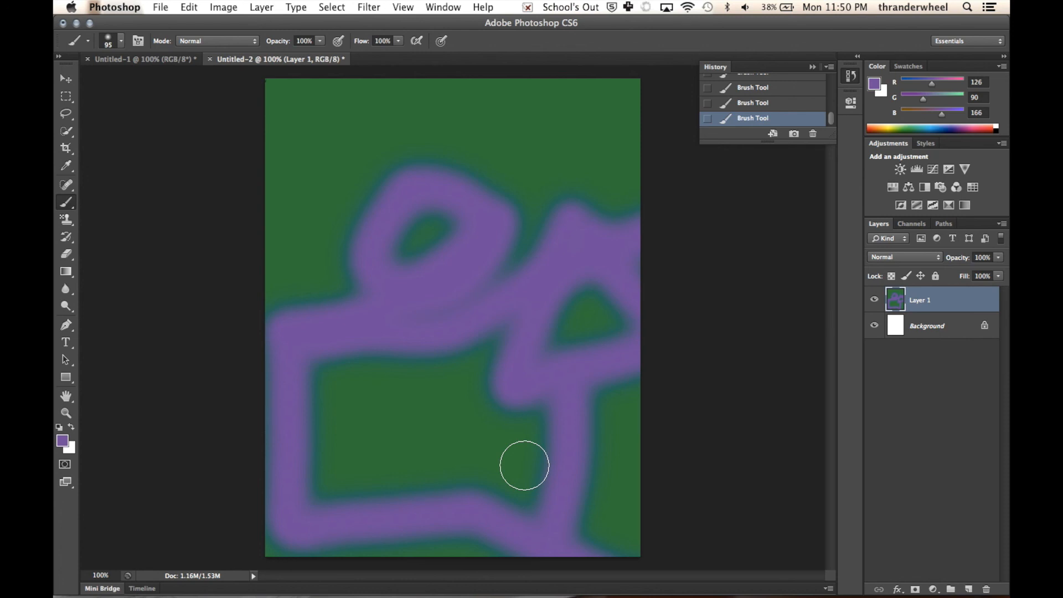
mouse_move(487, 342)
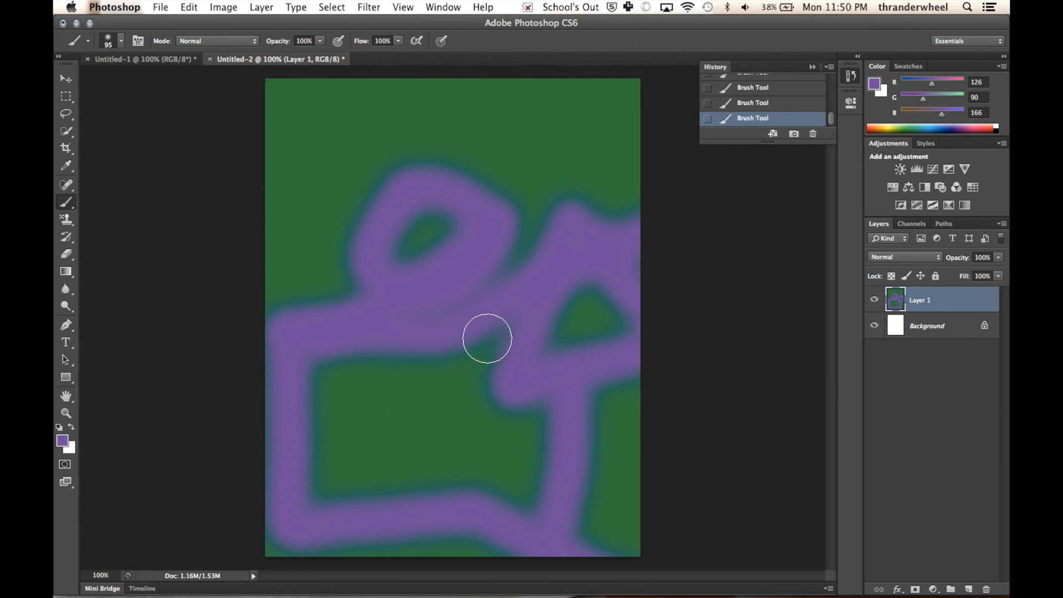